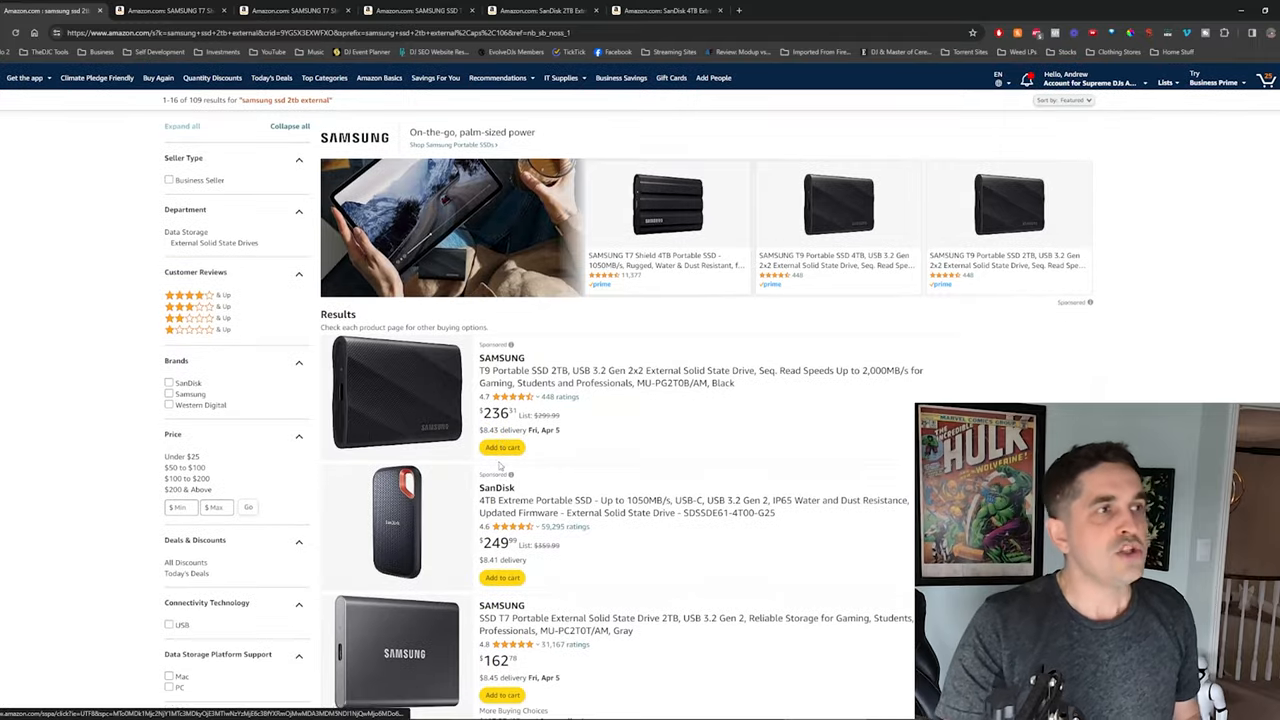
{"action": "mouse_move", "coordinate": [614, 459]}
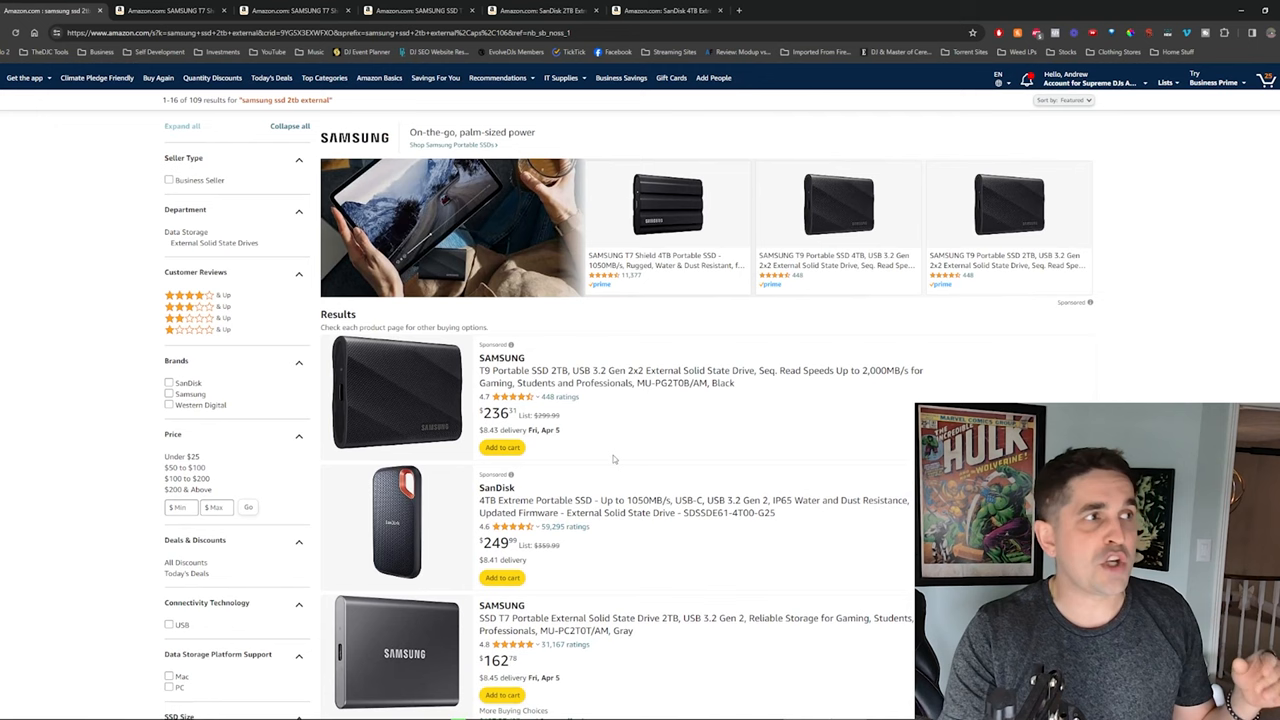
{"action": "mouse_move", "coordinate": [603, 443]}
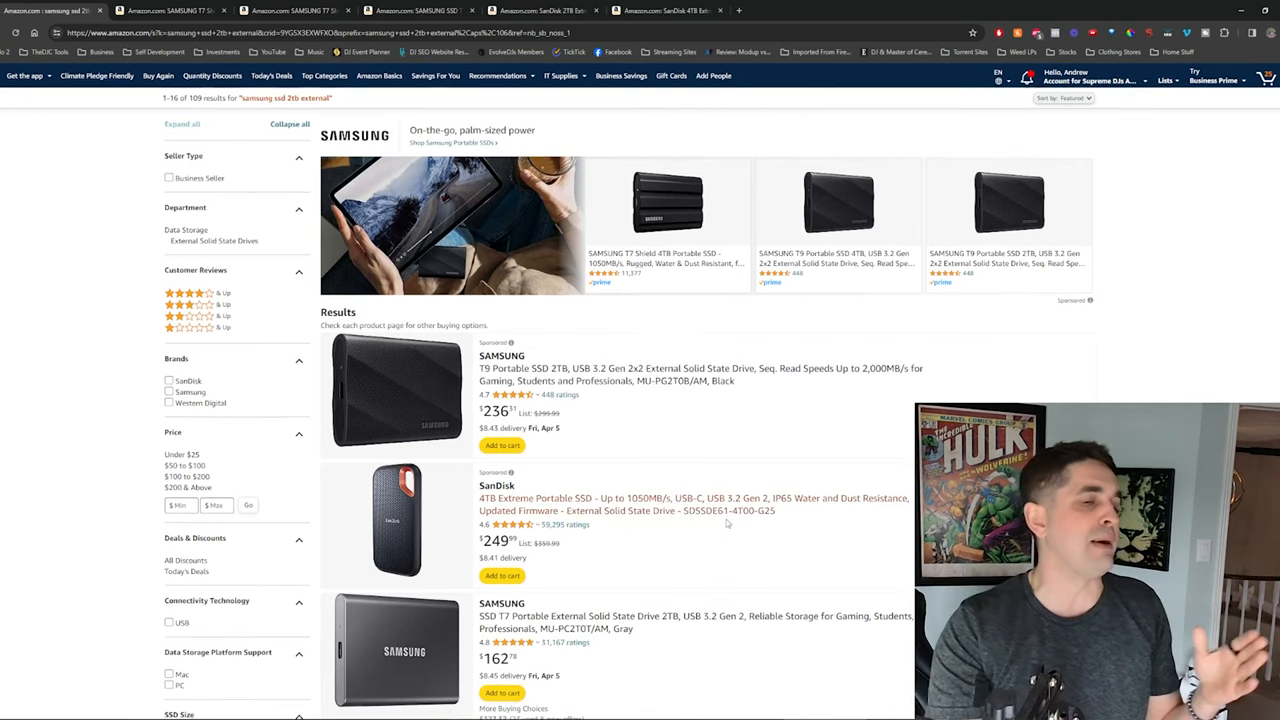
Scroll the 'samsung ssd 2tb external' results toward the Samsung T7 Shield 2TB listing.
{"action": "scroll", "scroll_direction": "down", "scroll_amount": 3}
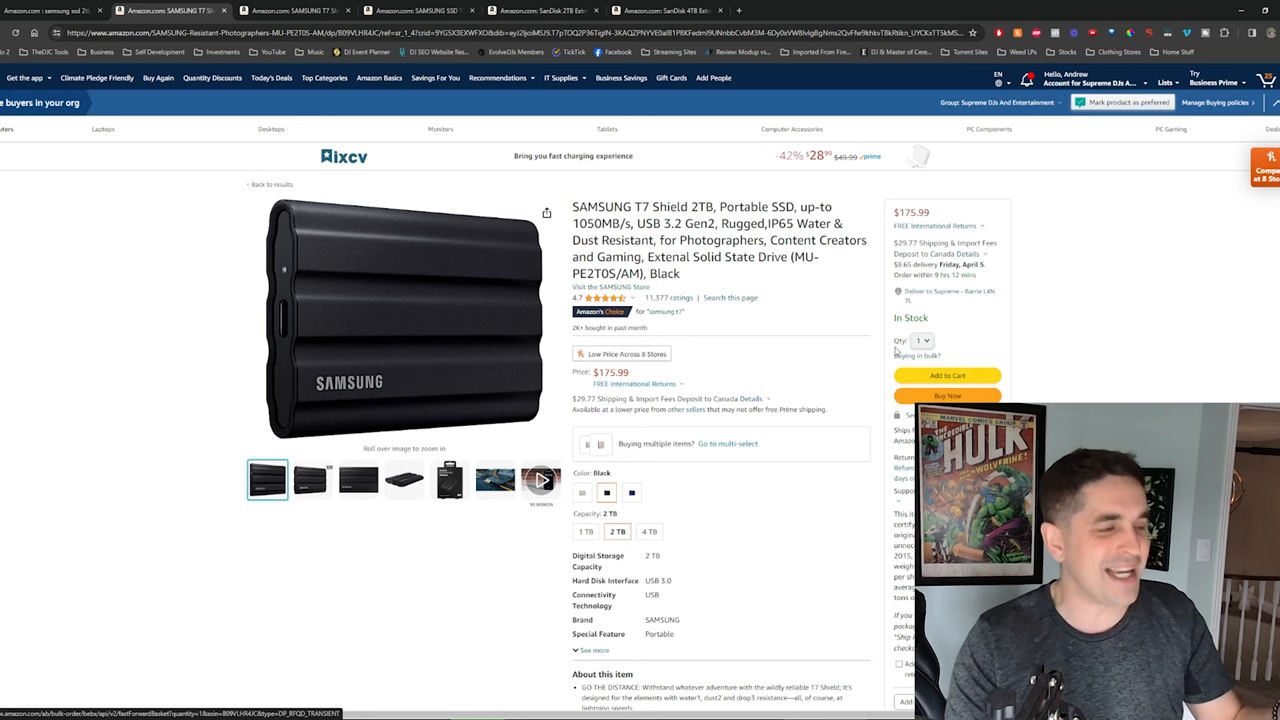
{"action": "mouse_move", "coordinate": [751, 380]}
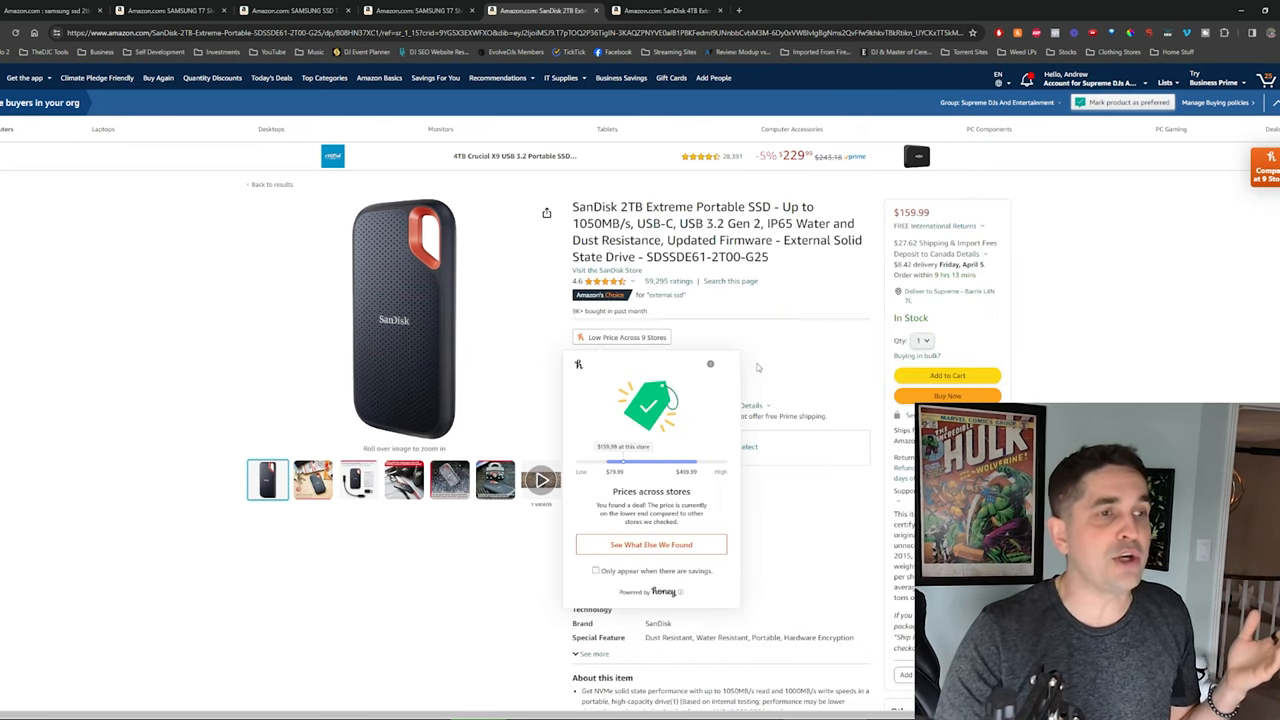
Switch to the SanDisk 4TB Extreme Portable SSD listing tab.
{"action": "left_click", "coordinate": [710, 363]}
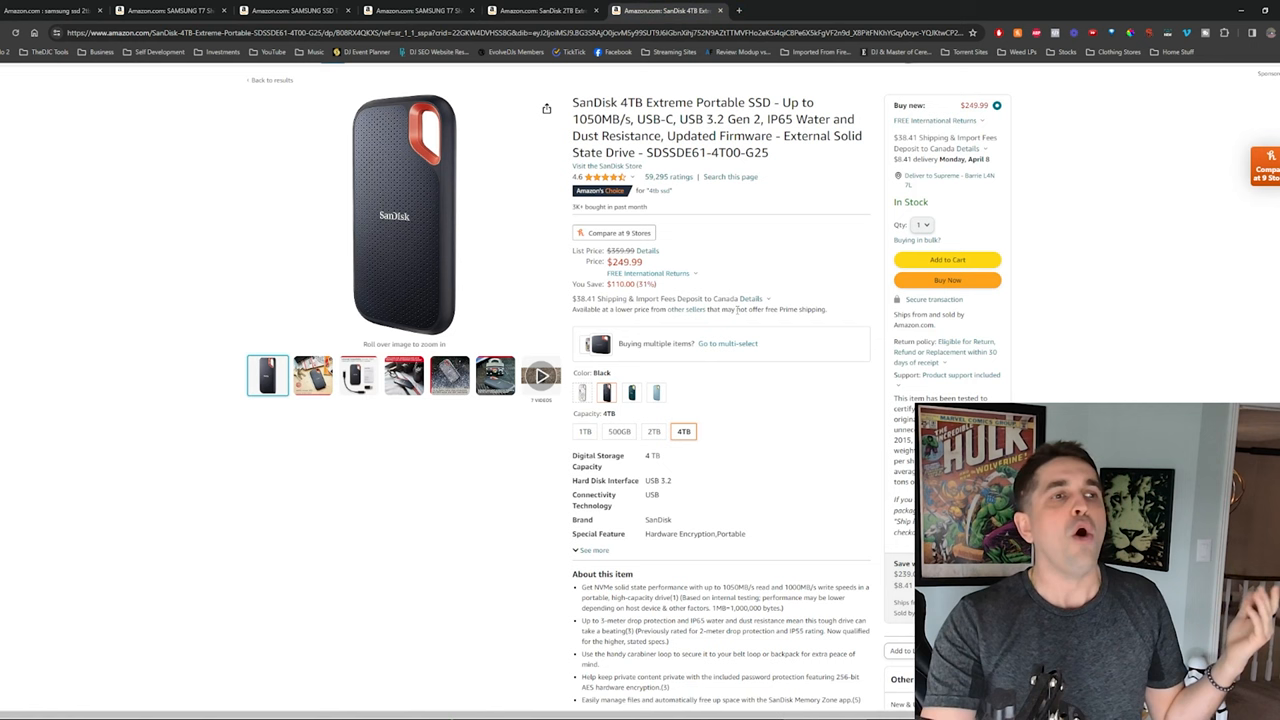
Highlight the SanDisk 4TB drive's $249.99 price.
{"action": "left_click_drag", "start_coordinate": [600, 261], "coordinate": [690, 284]}
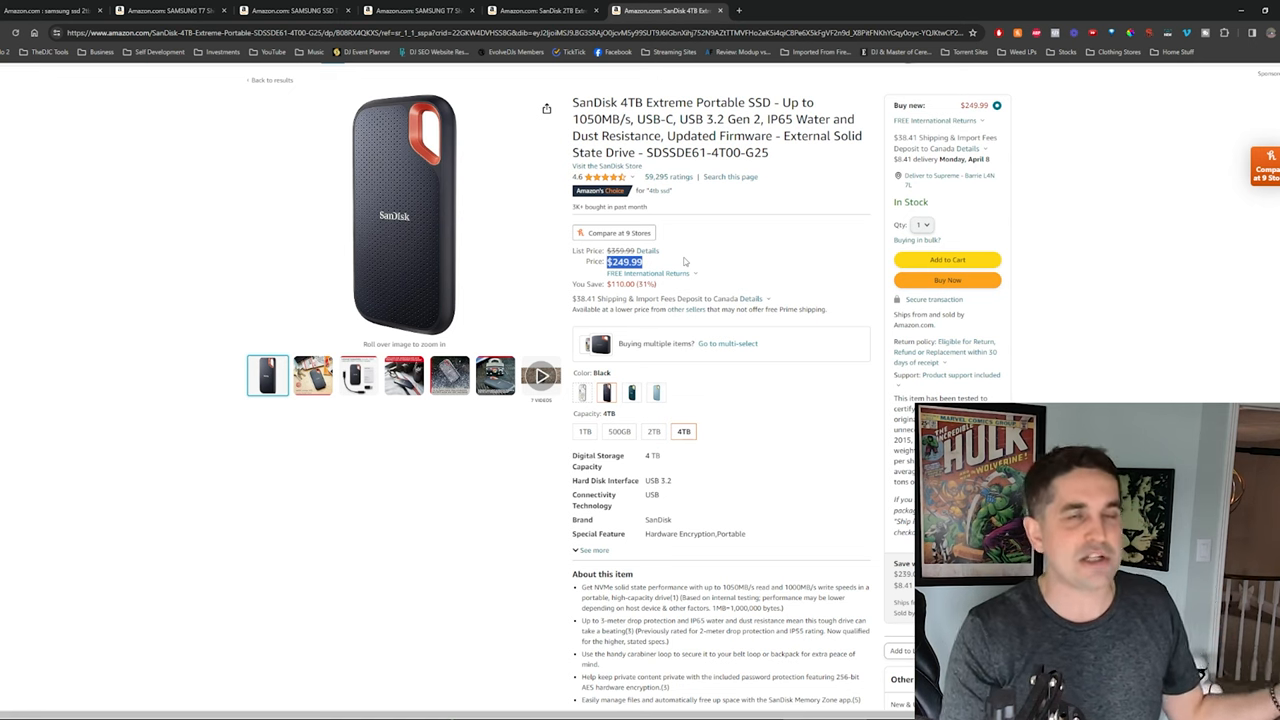
{"action": "mouse_move", "coordinate": [792, 428]}
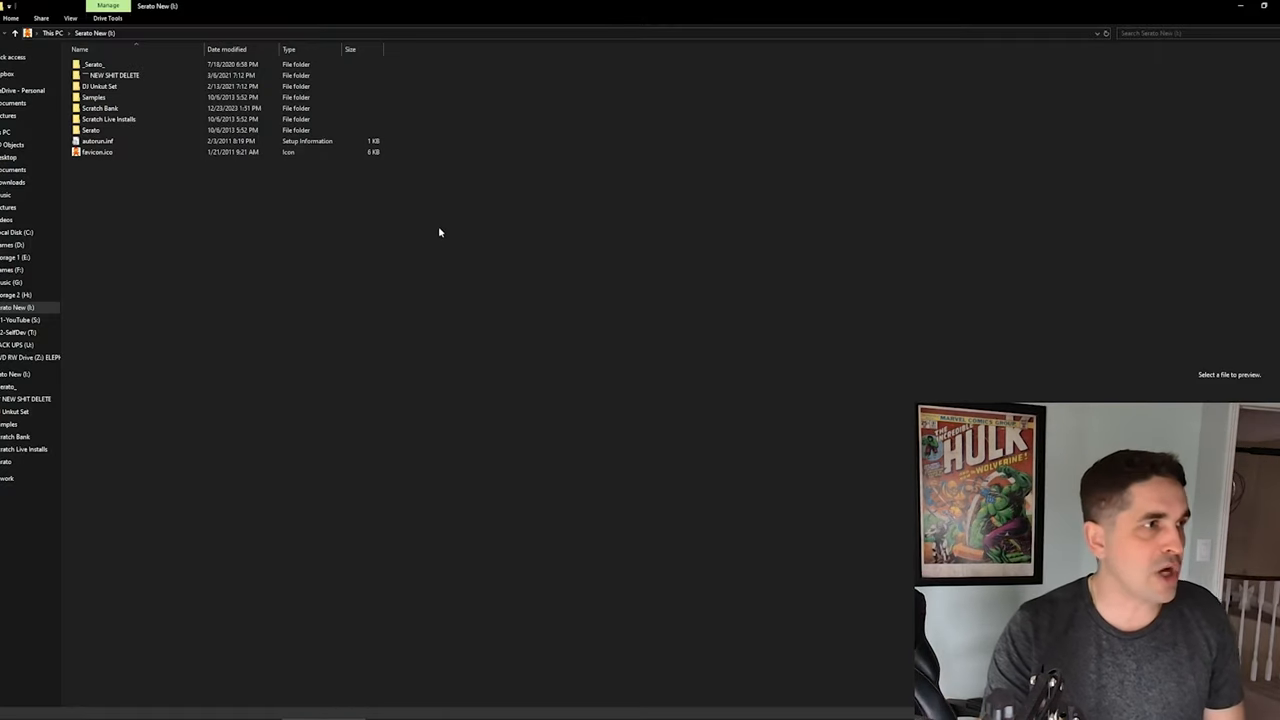
{"action": "left_click", "coordinate": [52, 33]}
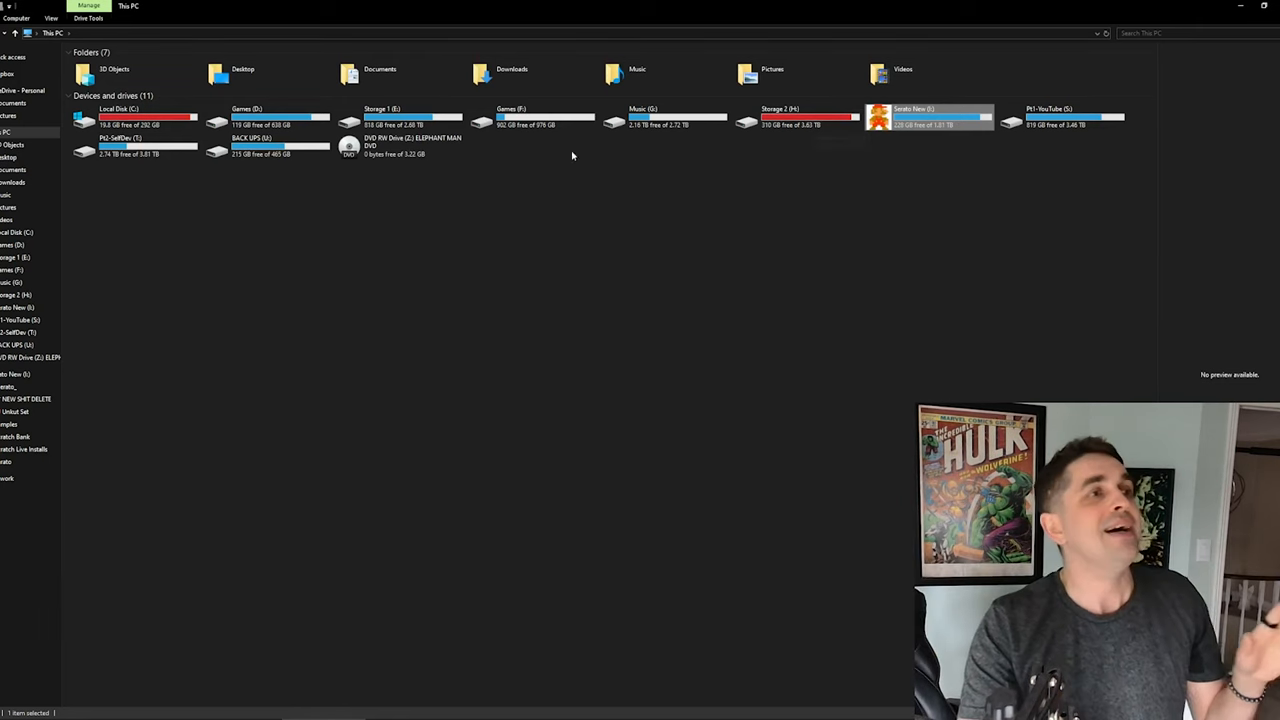
{"action": "mouse_move", "coordinate": [920, 120]}
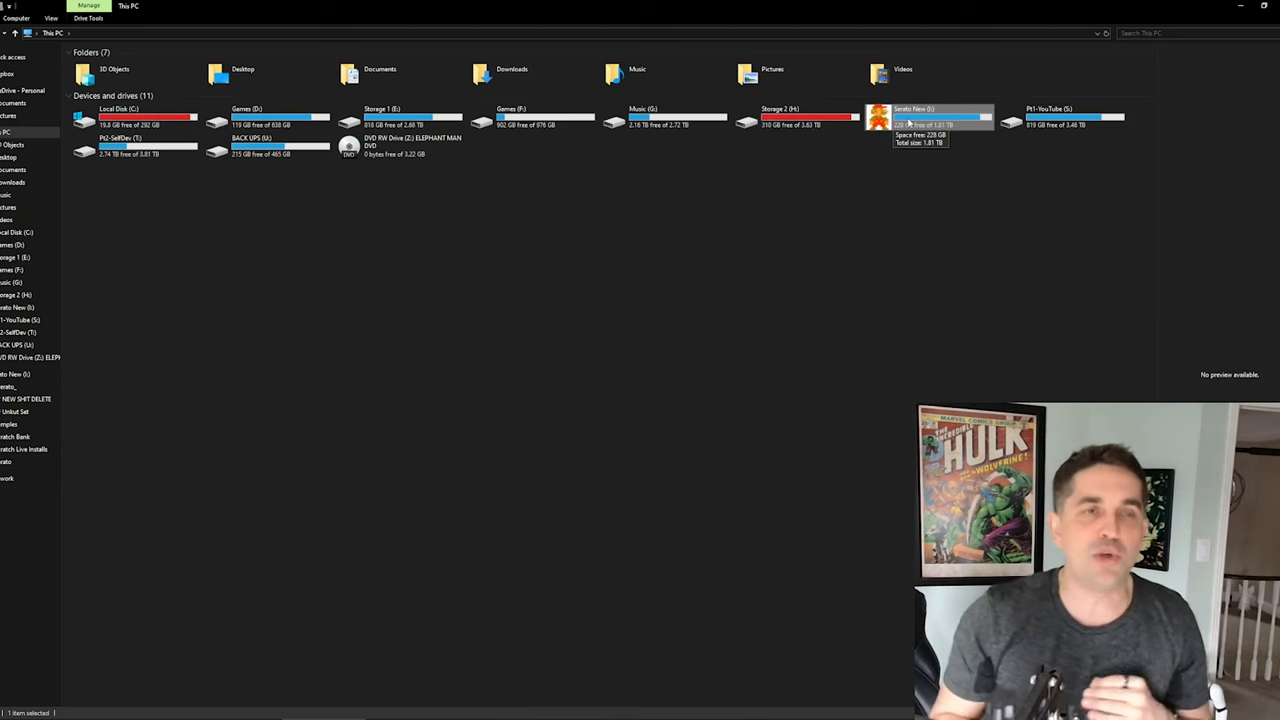
{"action": "double_click", "coordinate": [913, 115]}
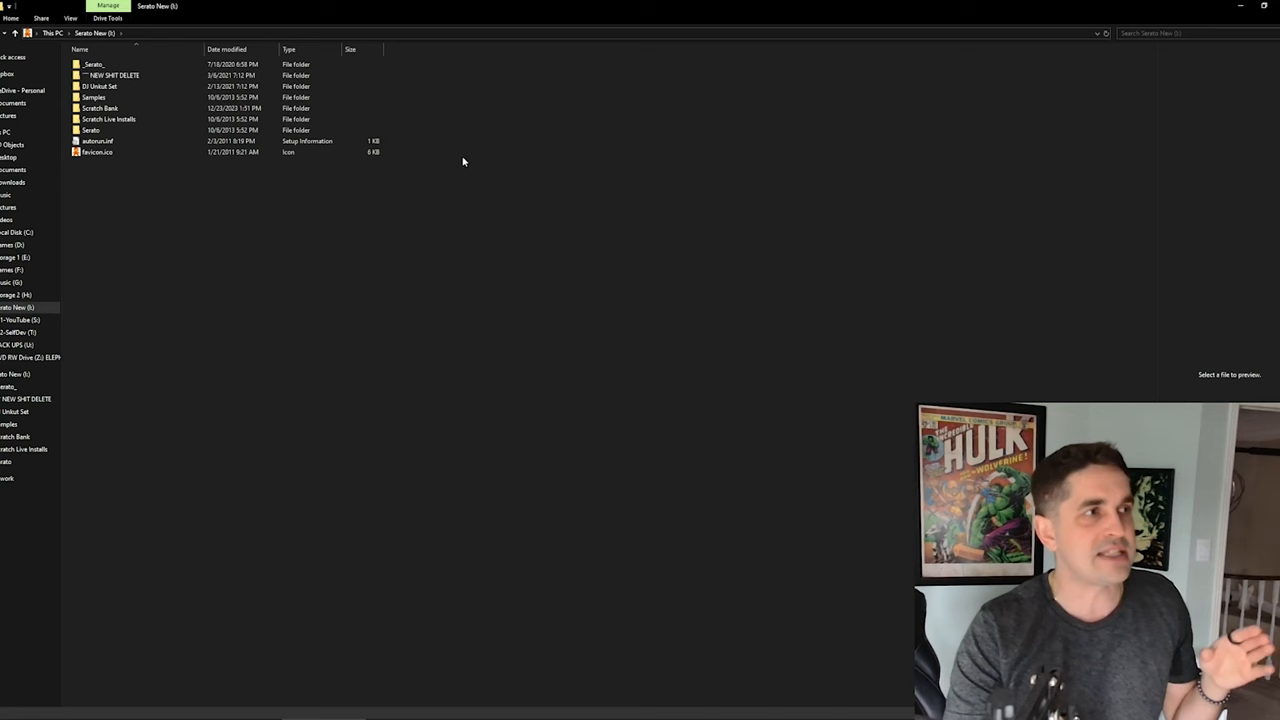
{"action": "left_click", "coordinate": [113, 75]}
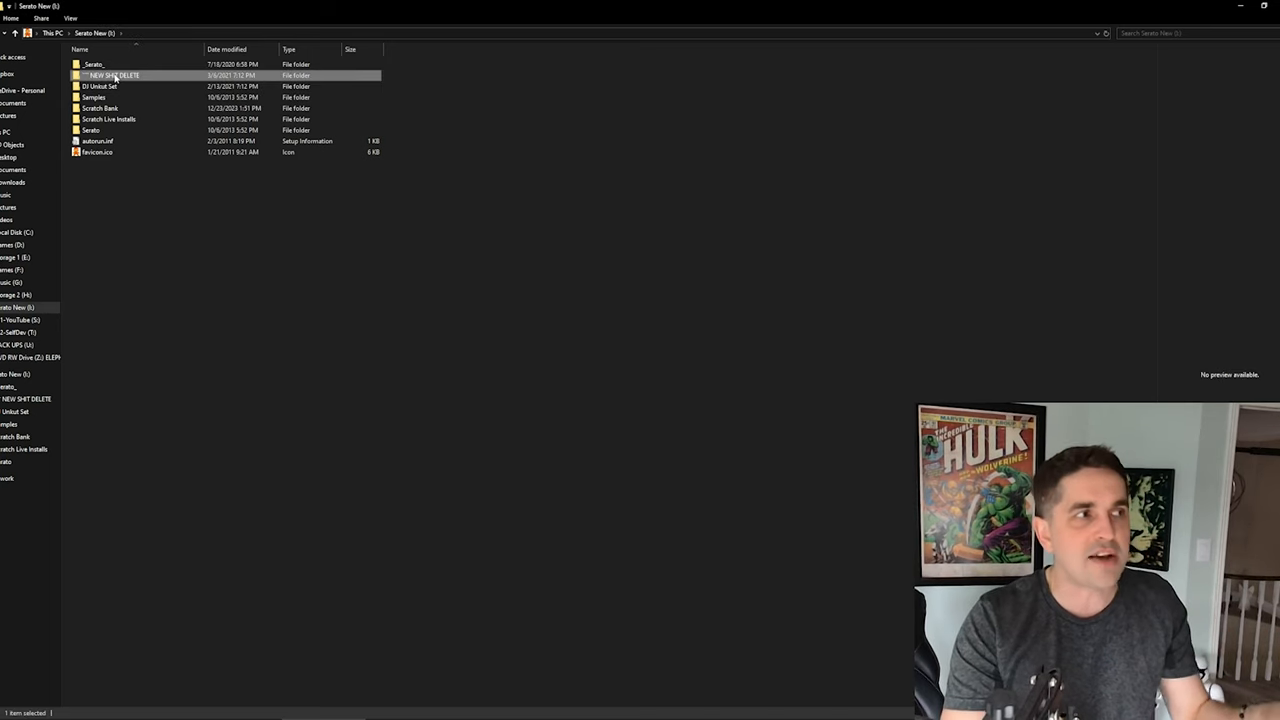
{"action": "double_click", "coordinate": [113, 75]}
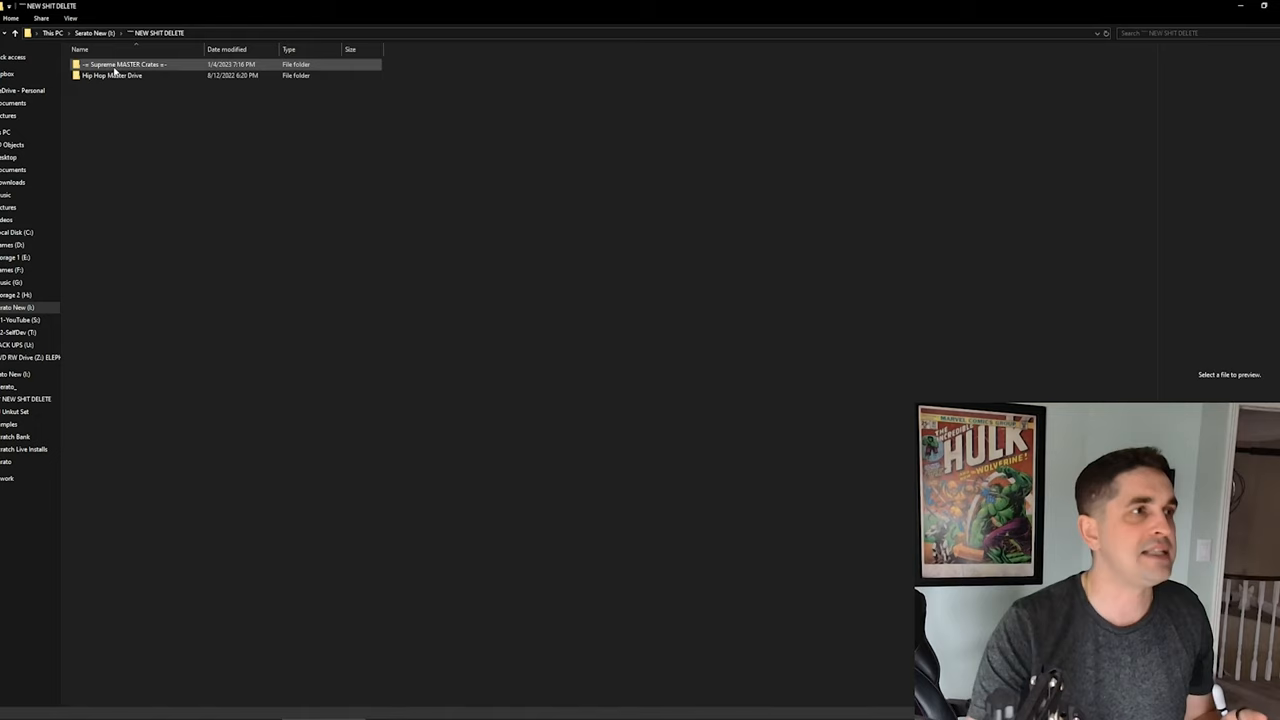
{"action": "double_click", "coordinate": [120, 64]}
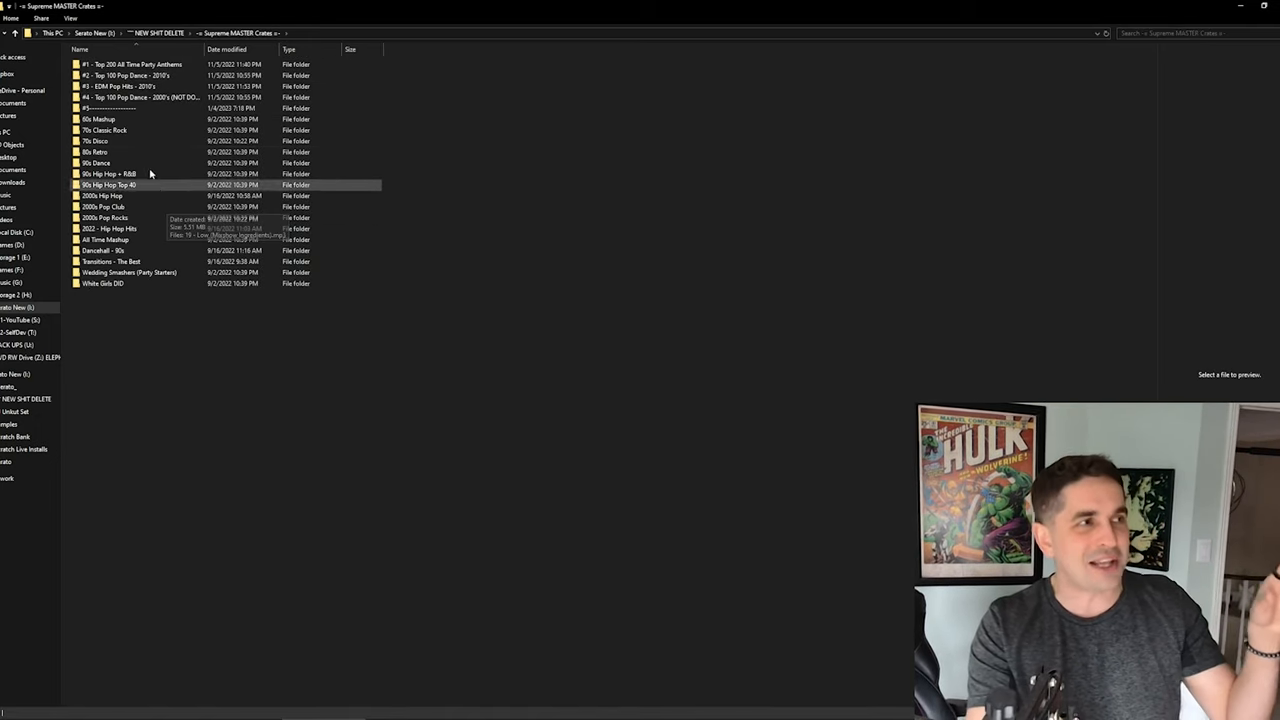
{"action": "left_click", "coordinate": [99, 119]}
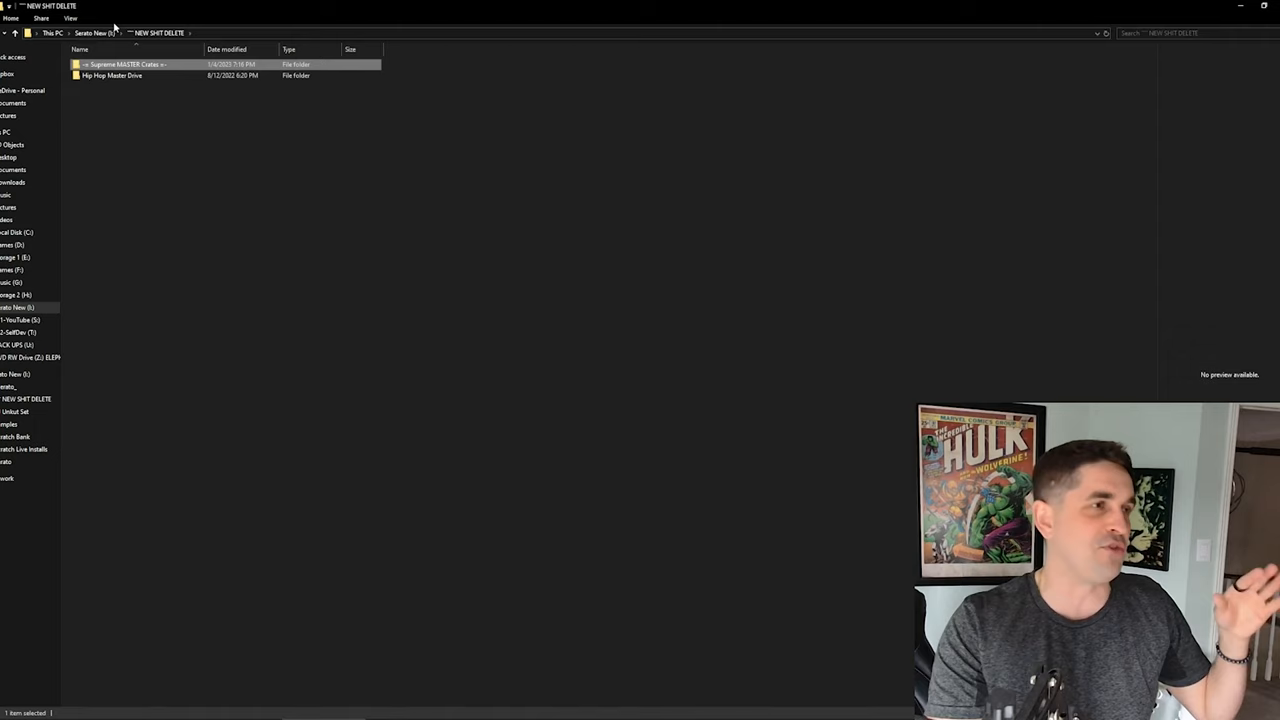
{"action": "double_click", "coordinate": [111, 75]}
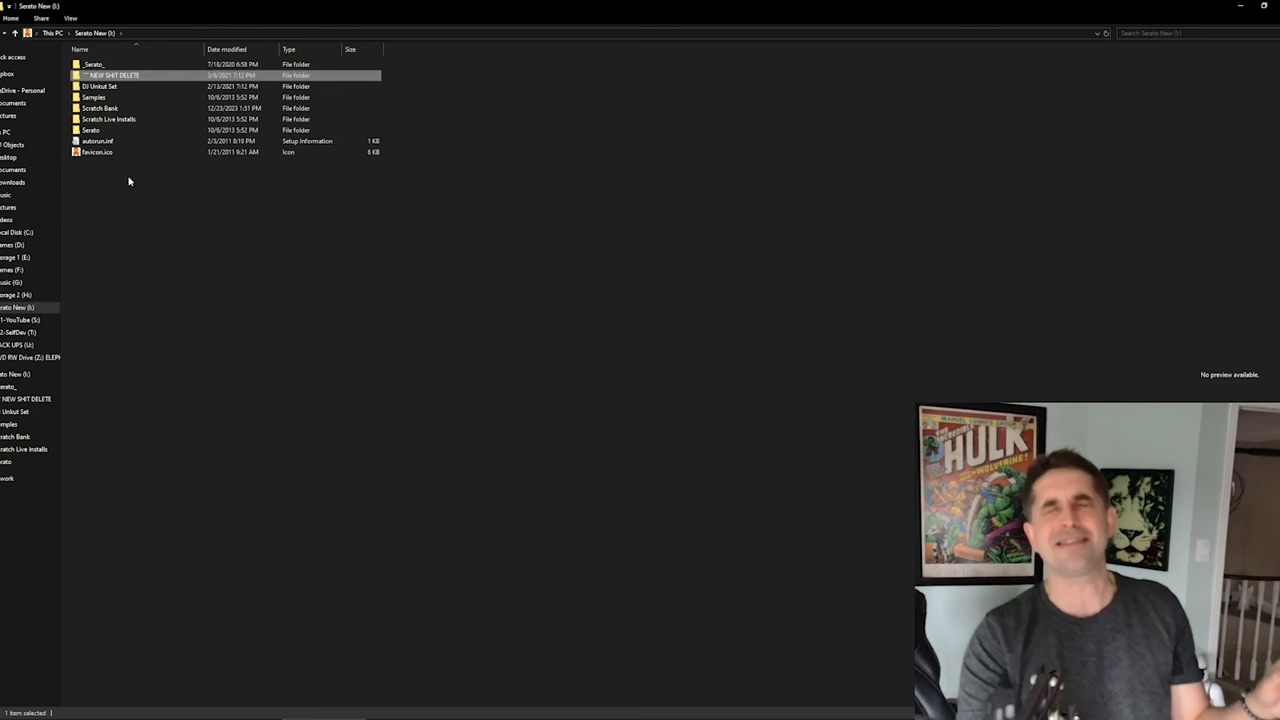
{"action": "left_click", "coordinate": [120, 152]}
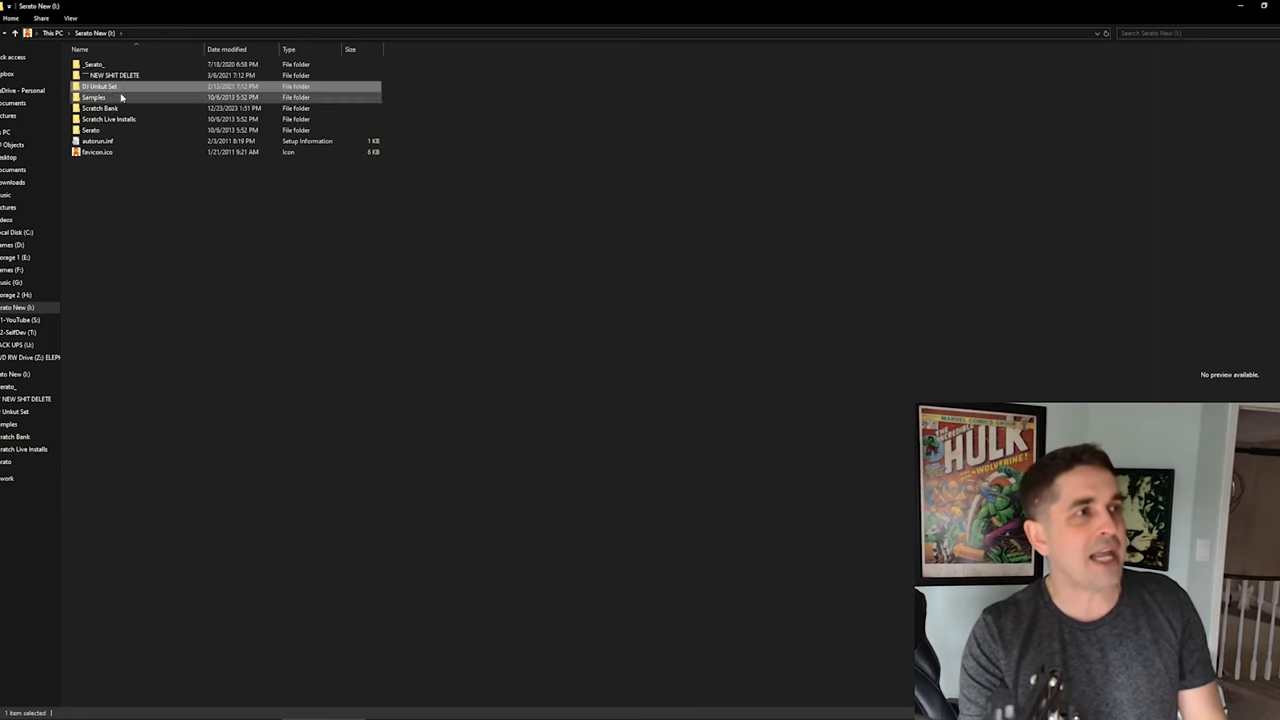
Walk through the Samples, Scratch Live Installs and Serato folders on Serato New.
{"action": "double_click", "coordinate": [99, 86]}
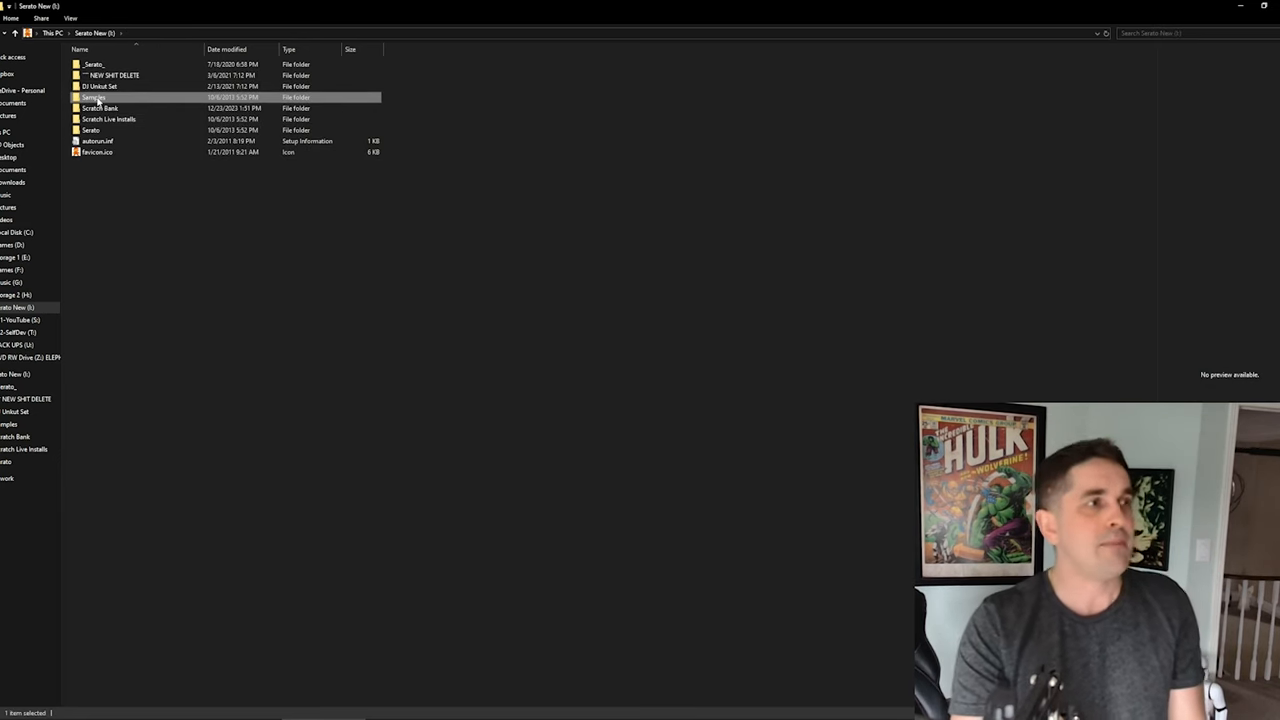
{"action": "left_click", "coordinate": [109, 119]}
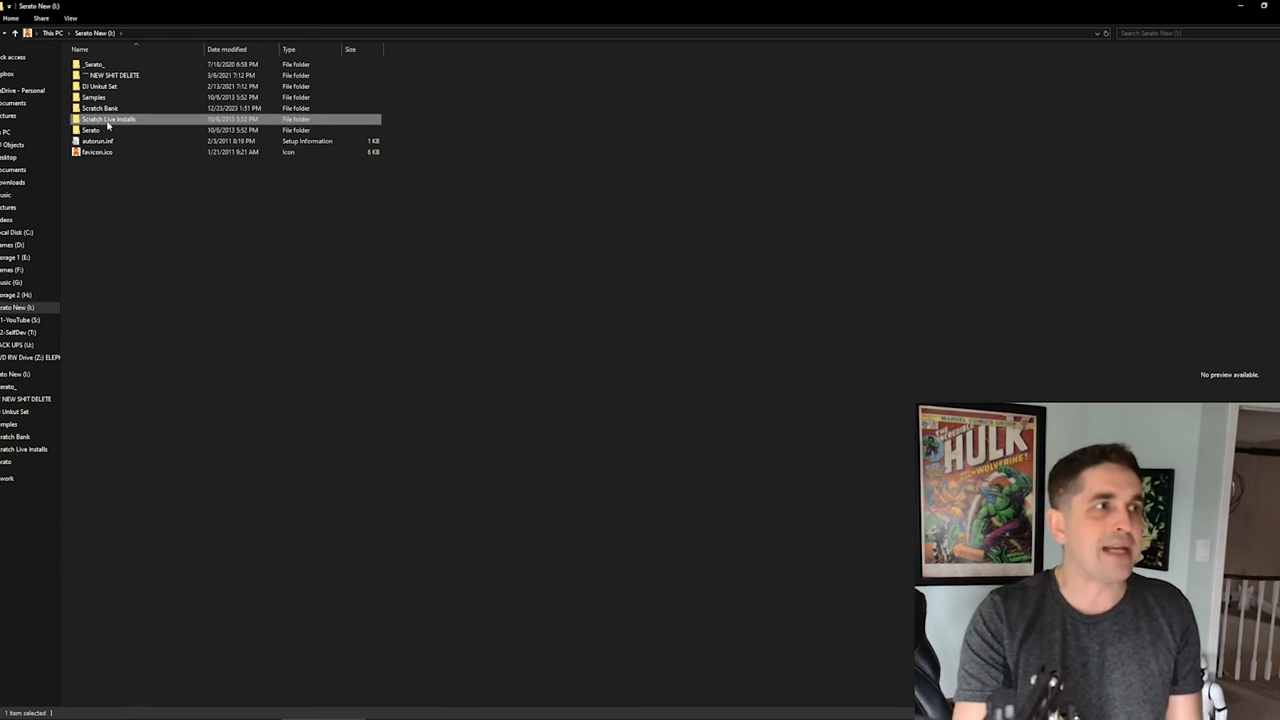
{"action": "double_click", "coordinate": [90, 130]}
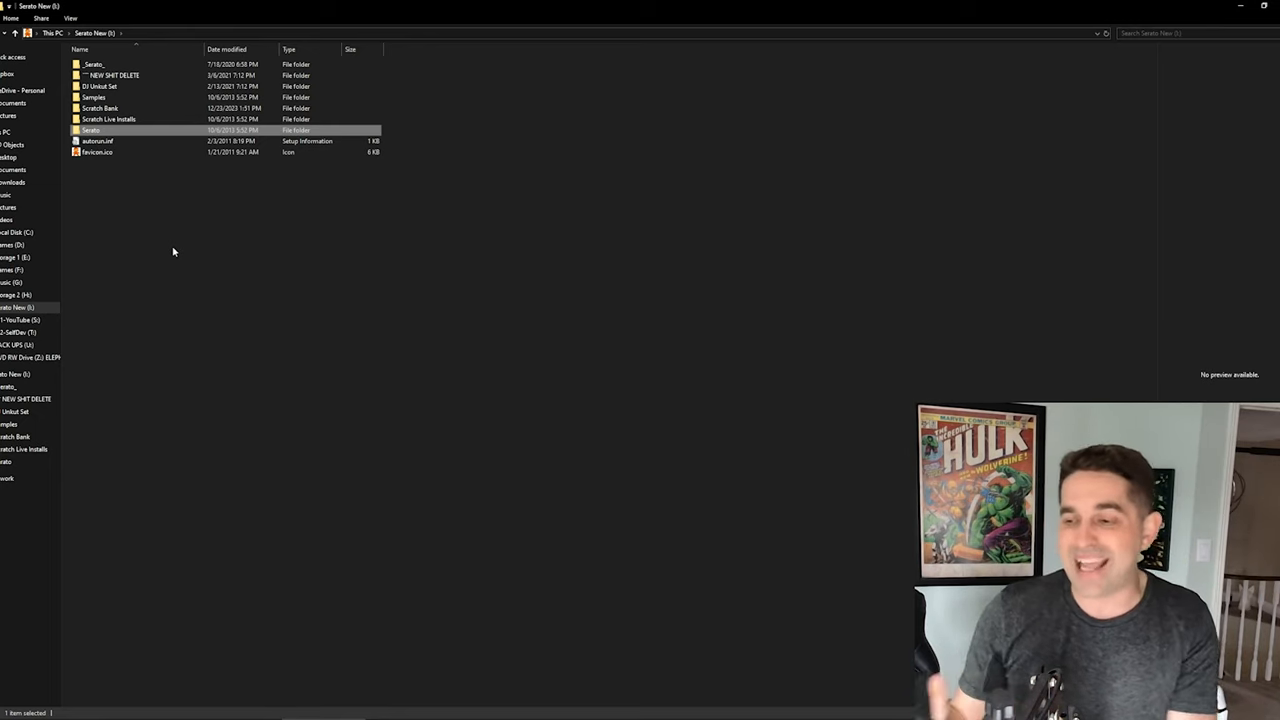
{"action": "mouse_move", "coordinate": [678, 365]}
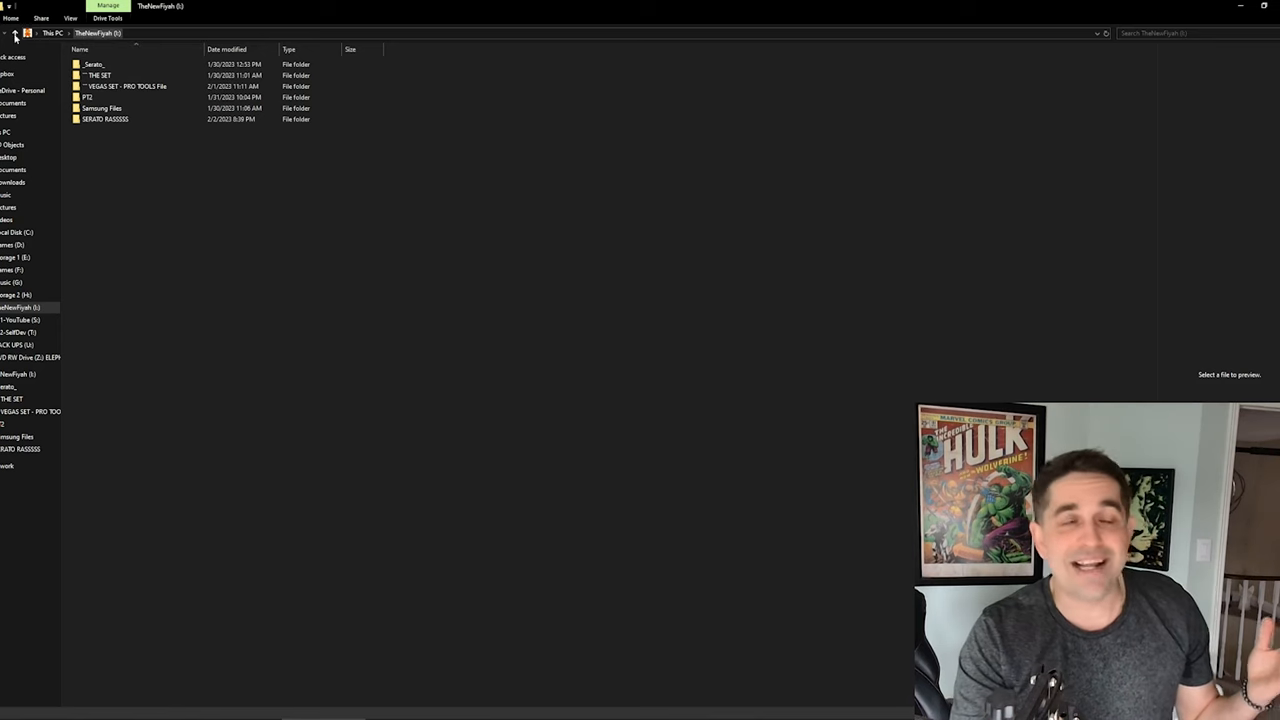
Open TheNewFiyah drive, name a new folder 'VEGAS SET', and gather the set folders into it.
{"action": "left_click", "coordinate": [16, 33]}
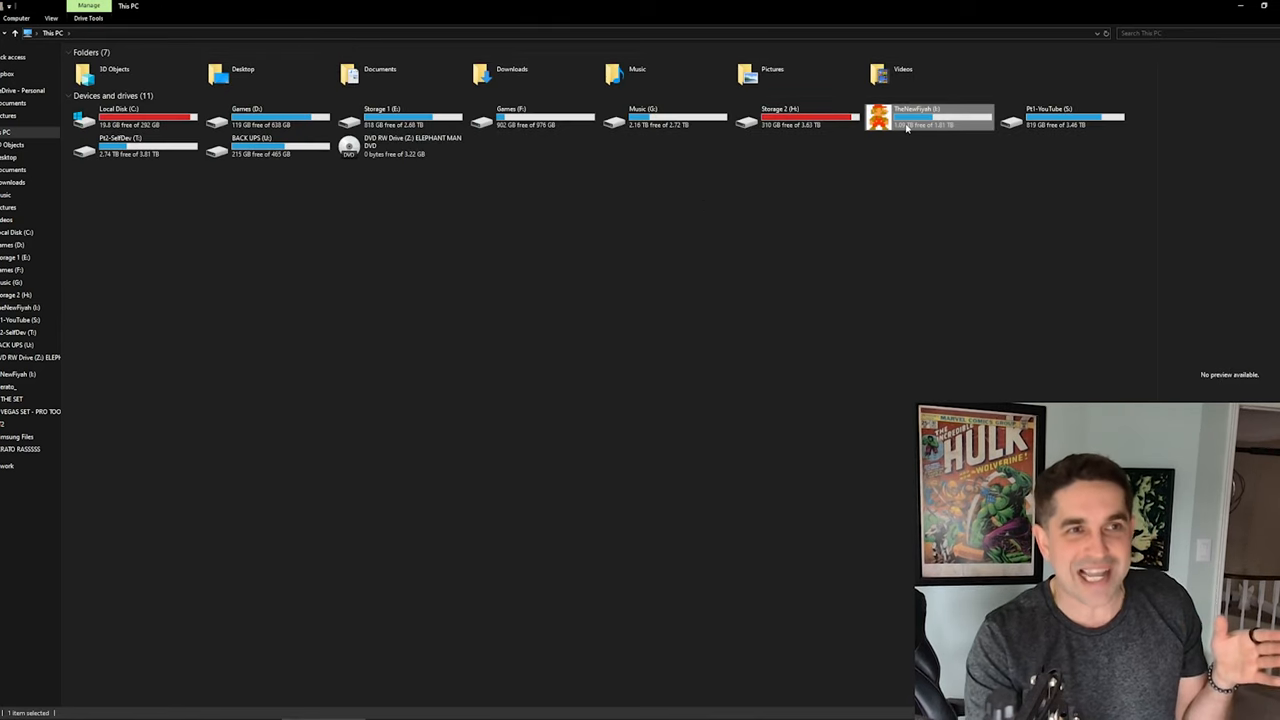
{"action": "double_click", "coordinate": [930, 117]}
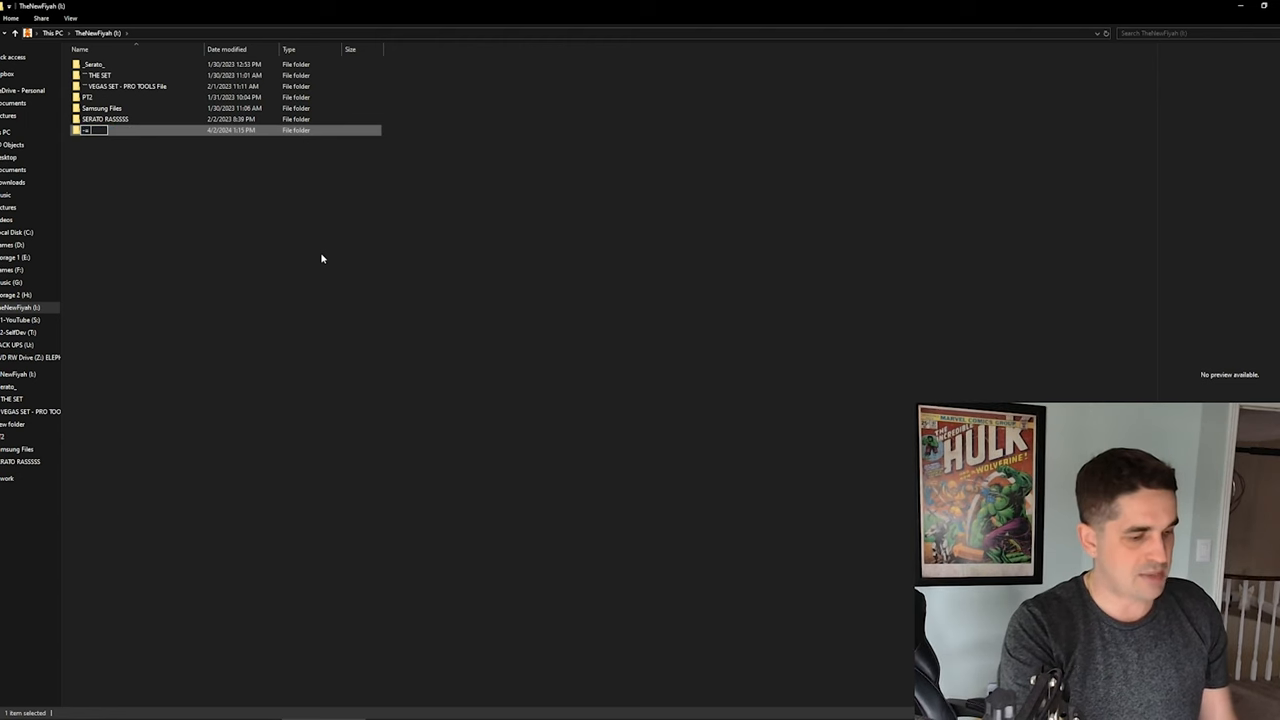
{"action": "type", "text": "VEGAS SET MASTER «-"}
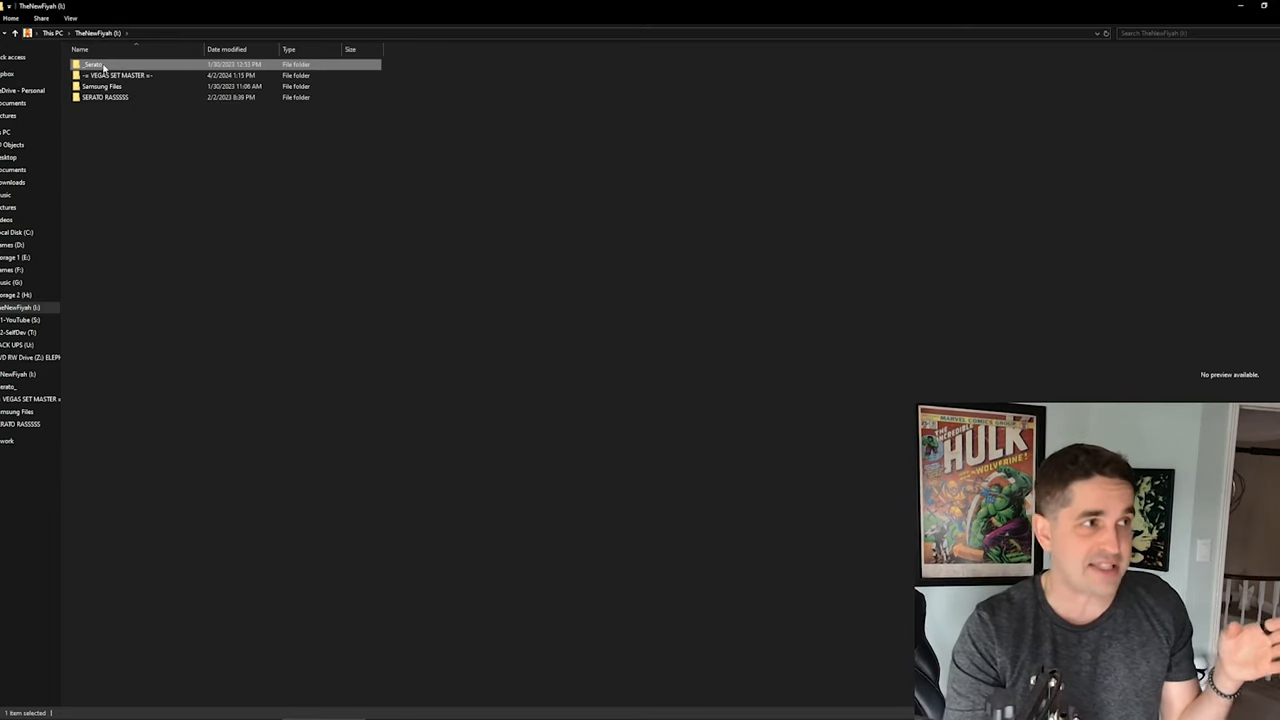
{"action": "double_click", "coordinate": [93, 64]}
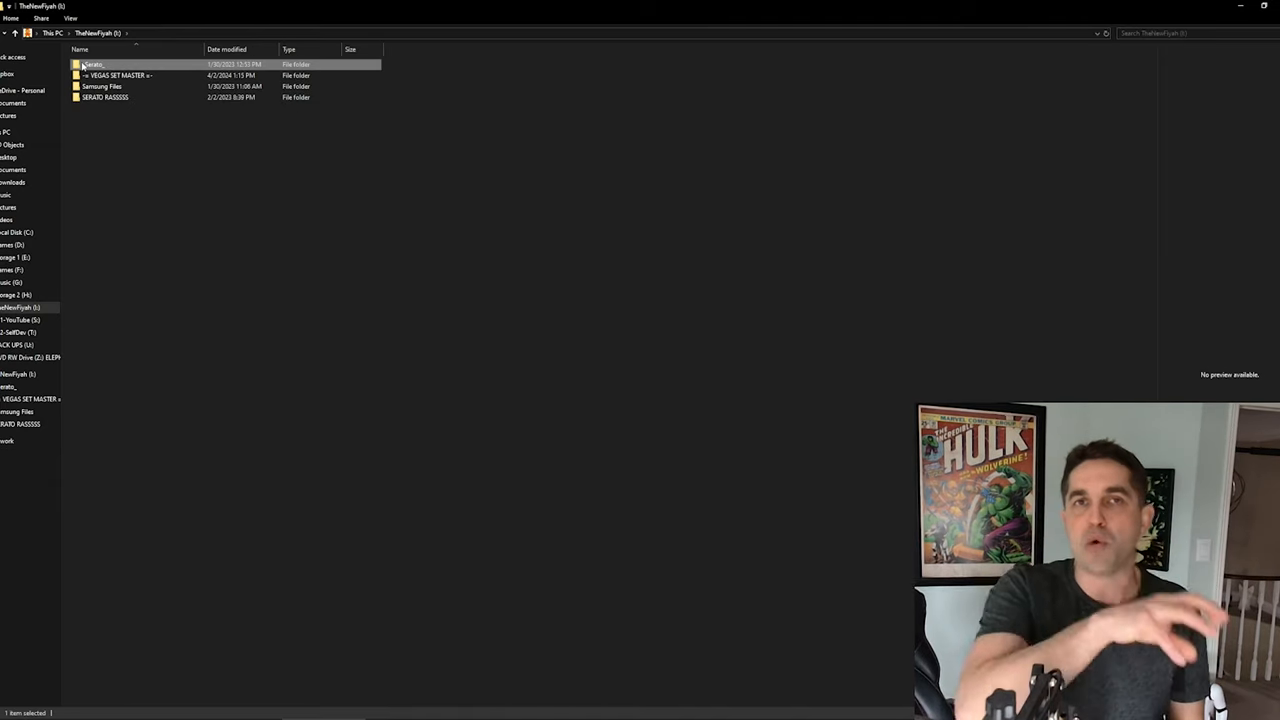
{"action": "mouse_move", "coordinate": [93, 64]}
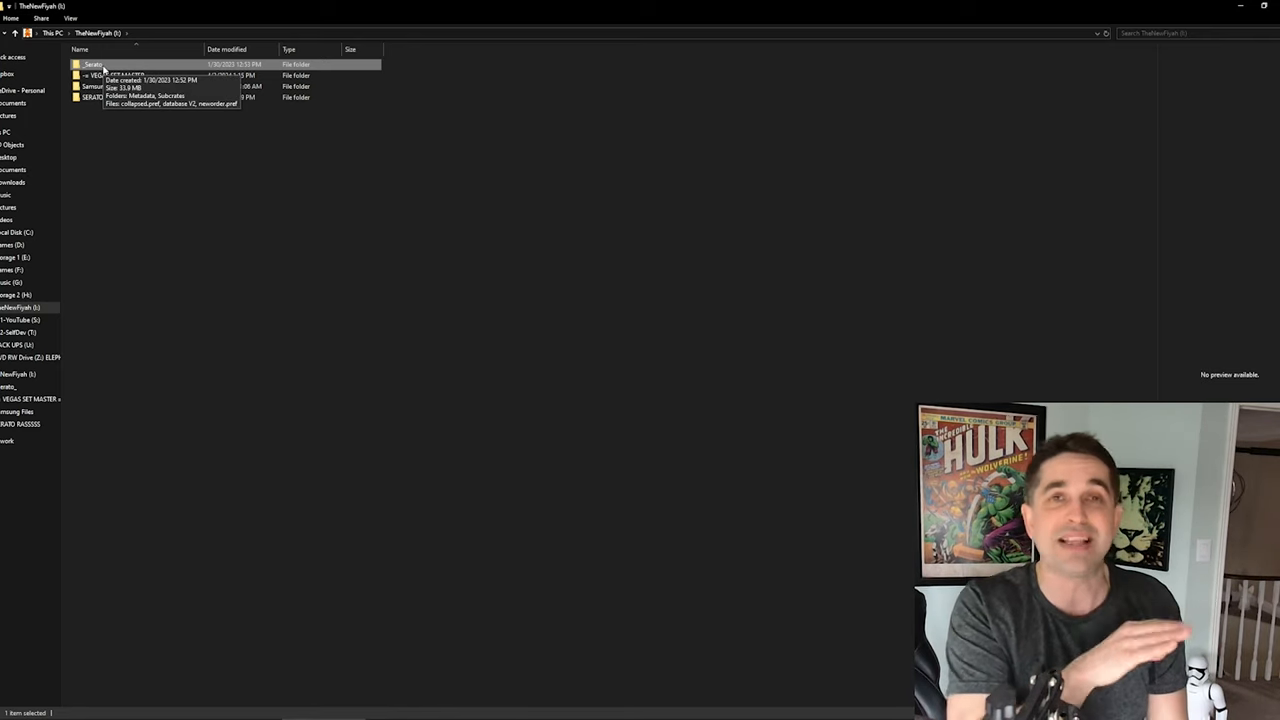
Delete the _Serato_ folder and confirm the deletion.
{"action": "key", "text": "Delete"}
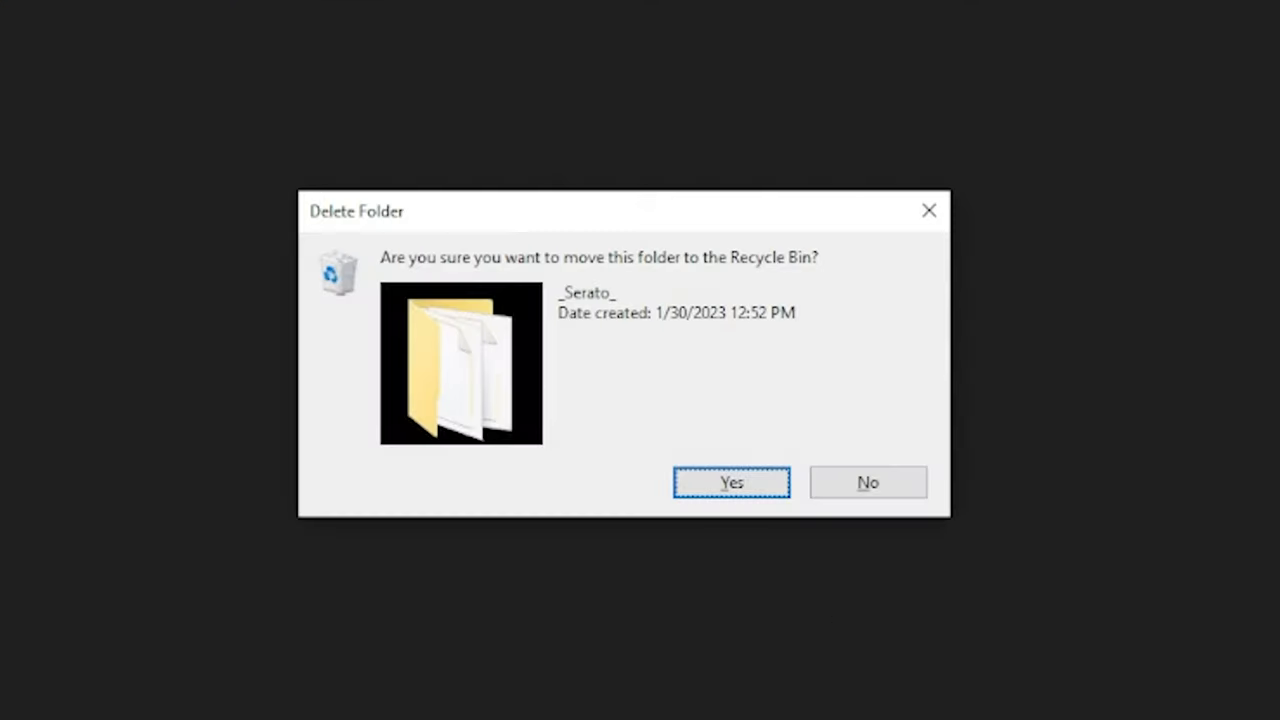
{"action": "left_click", "coordinate": [731, 482]}
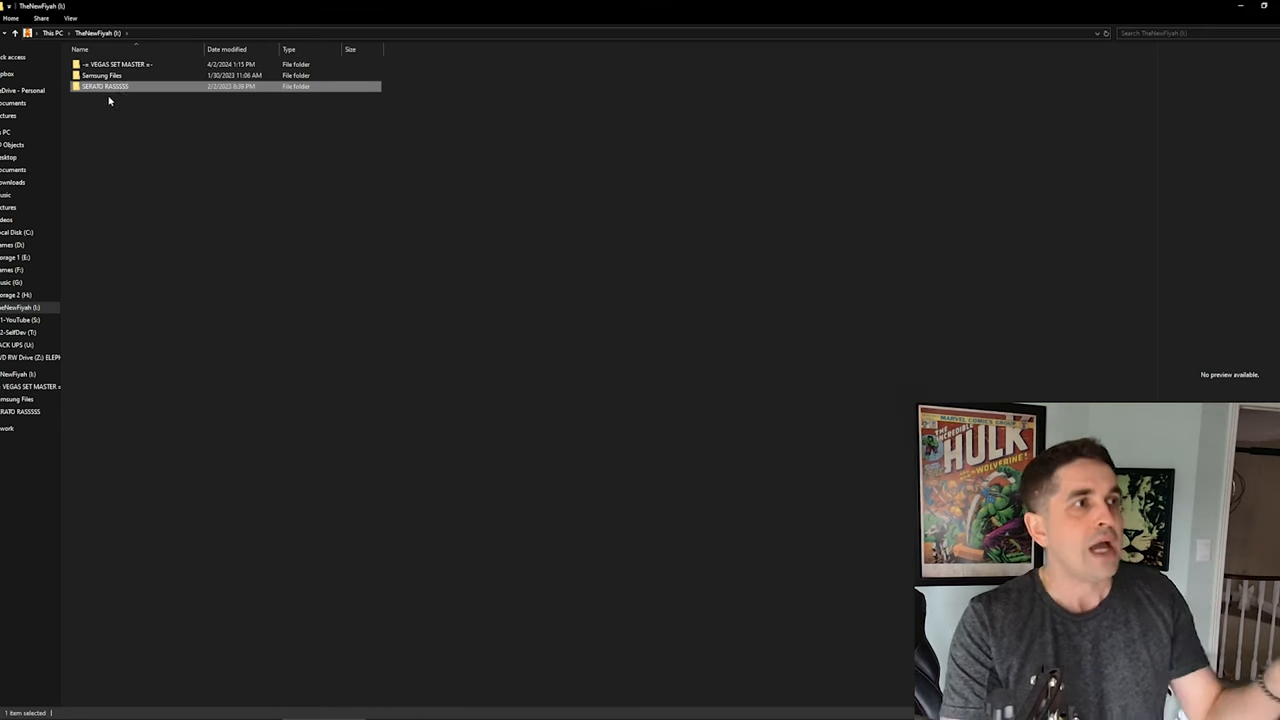
Open SERATO RASSSSS and select All Killer - No Filler, then Queens Sports.
{"action": "double_click", "coordinate": [104, 86]}
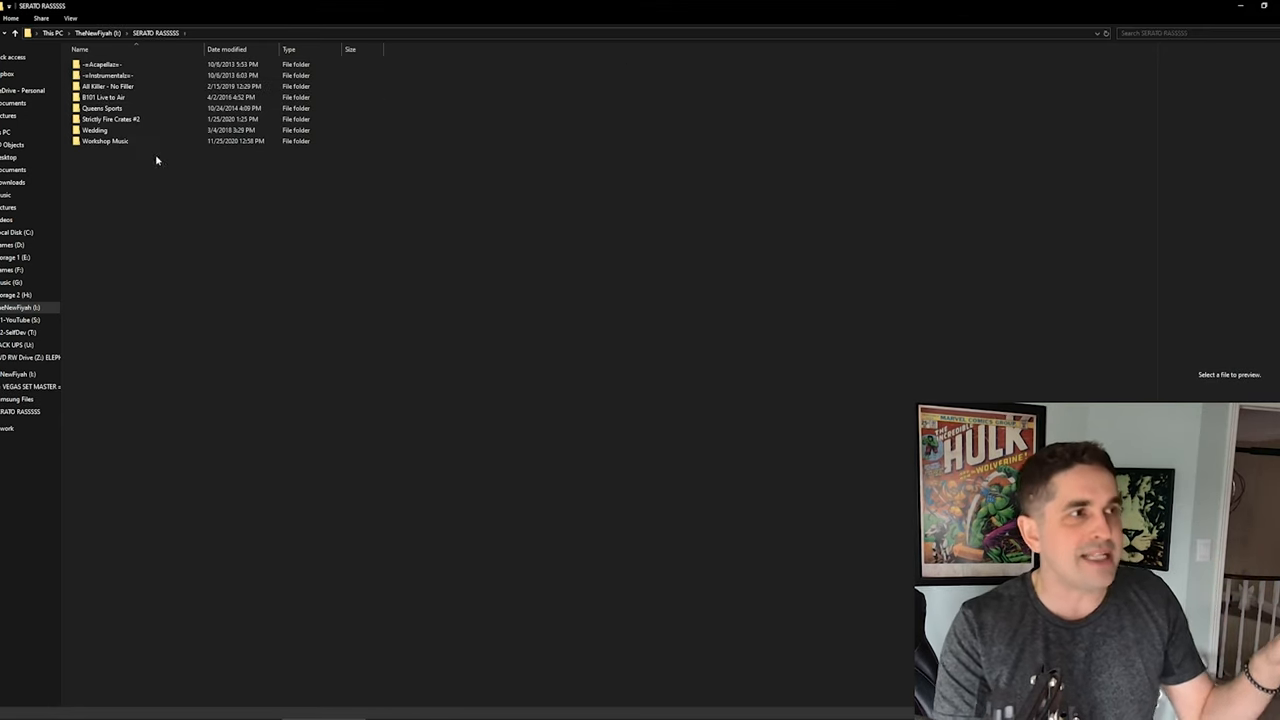
{"action": "mouse_move", "coordinate": [100, 64]}
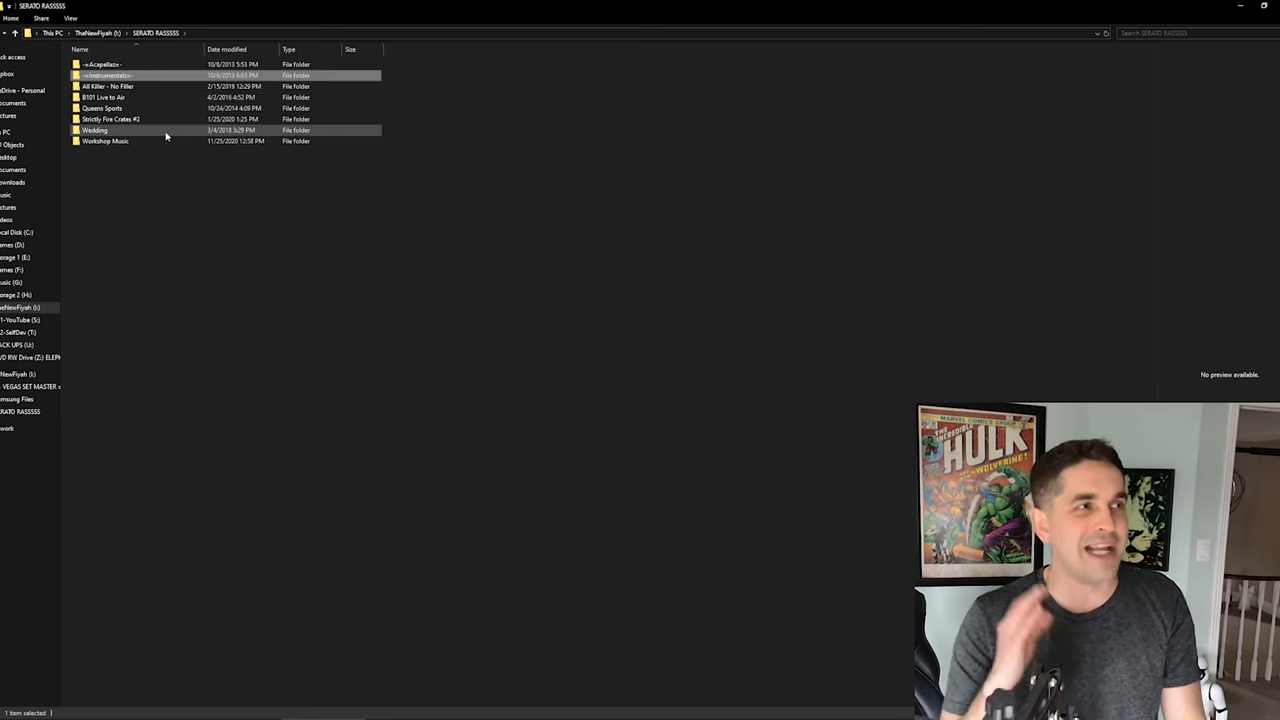
{"action": "left_click", "coordinate": [107, 86]}
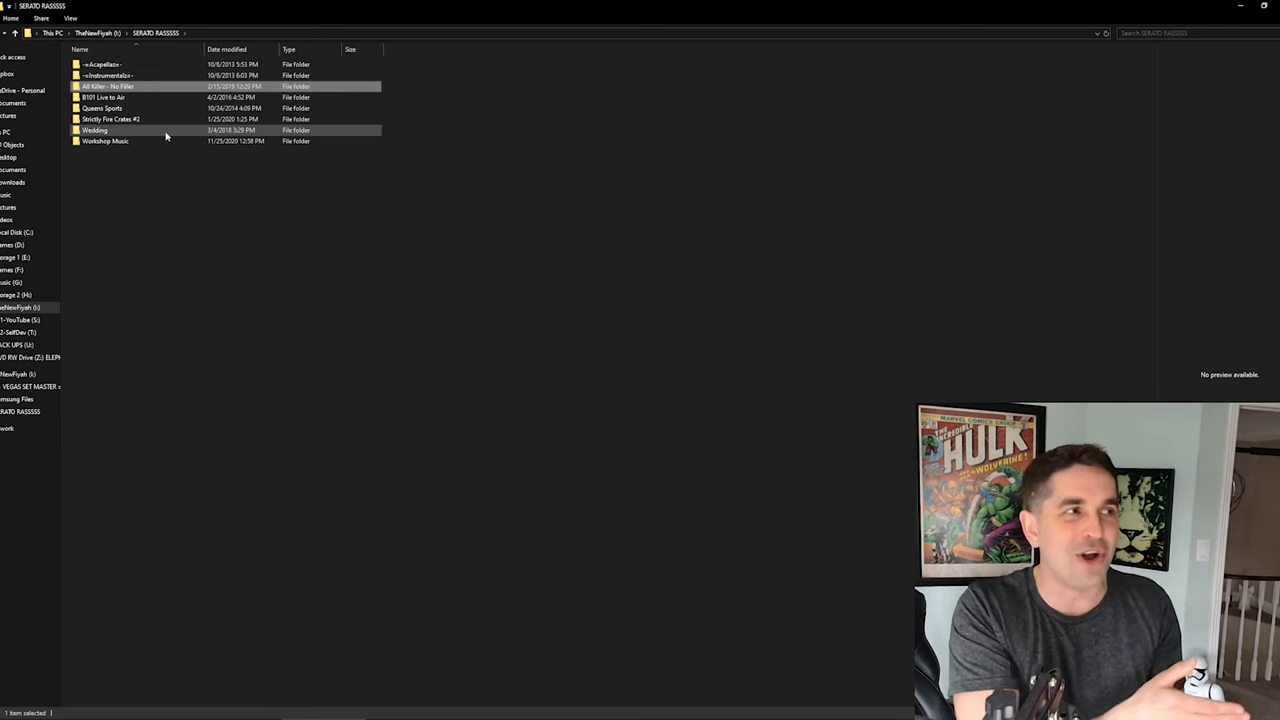
{"action": "left_click", "coordinate": [104, 97]}
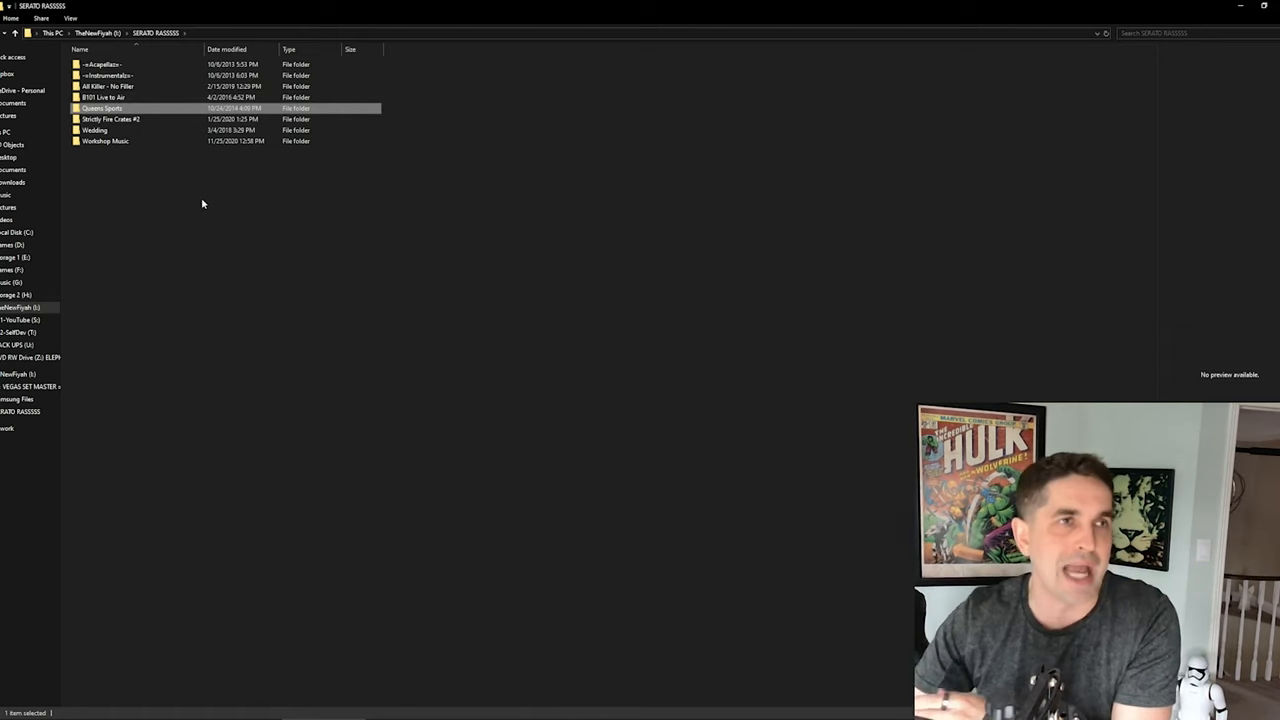
{"action": "left_click", "coordinate": [110, 119]}
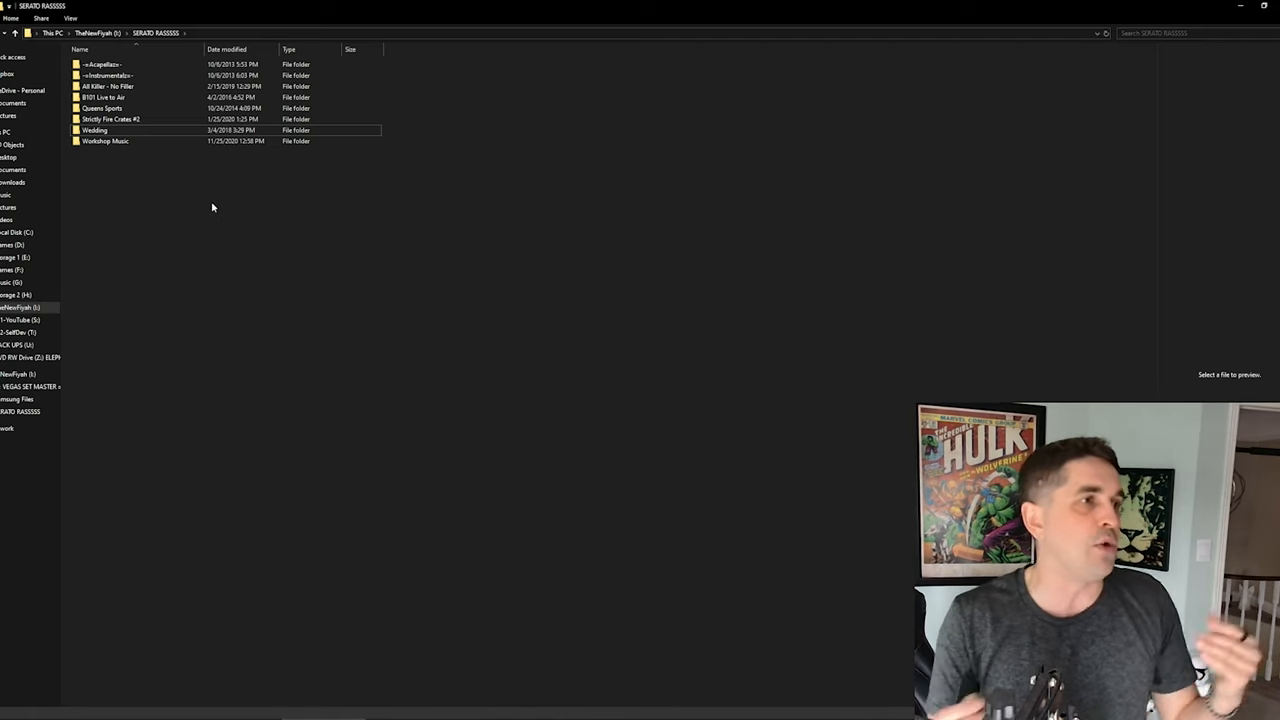
Return to TheNewFiyah's top level and delete SERATO RASSSSS, confirming with Yes.
{"action": "left_click", "coordinate": [94, 130]}
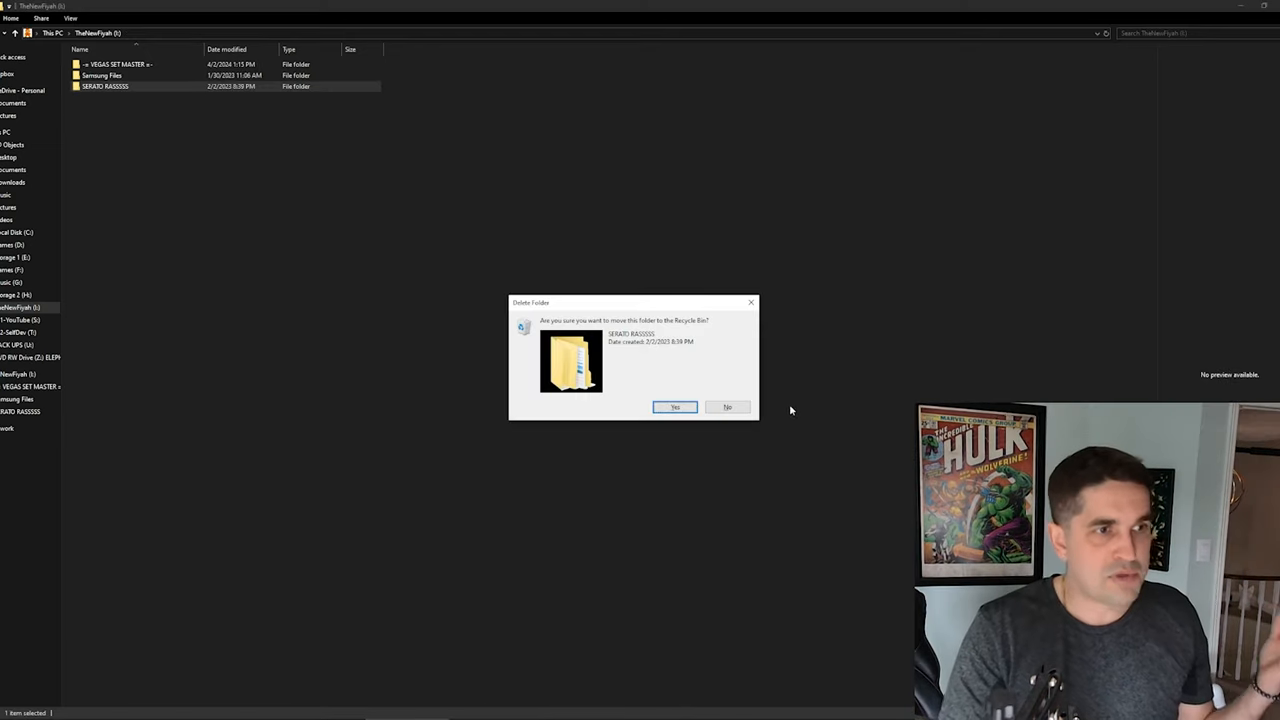
{"action": "left_click", "coordinate": [727, 407]}
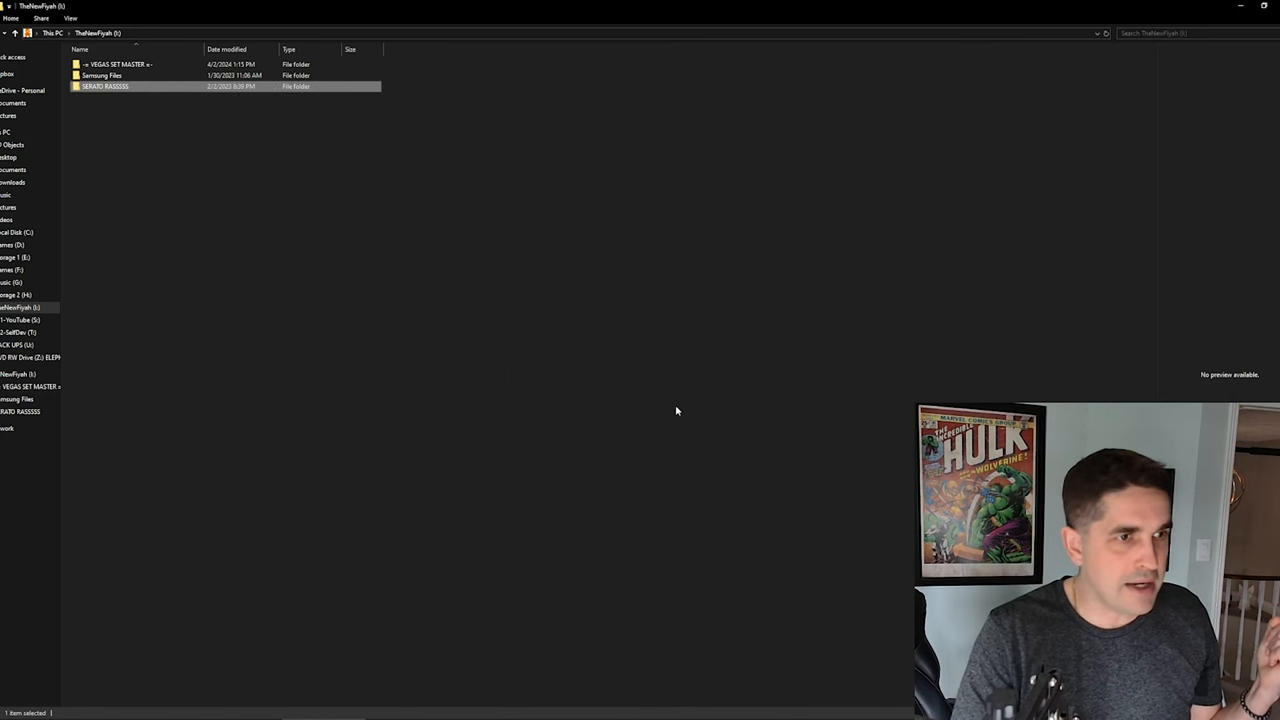
{"action": "key", "text": "Delete"}
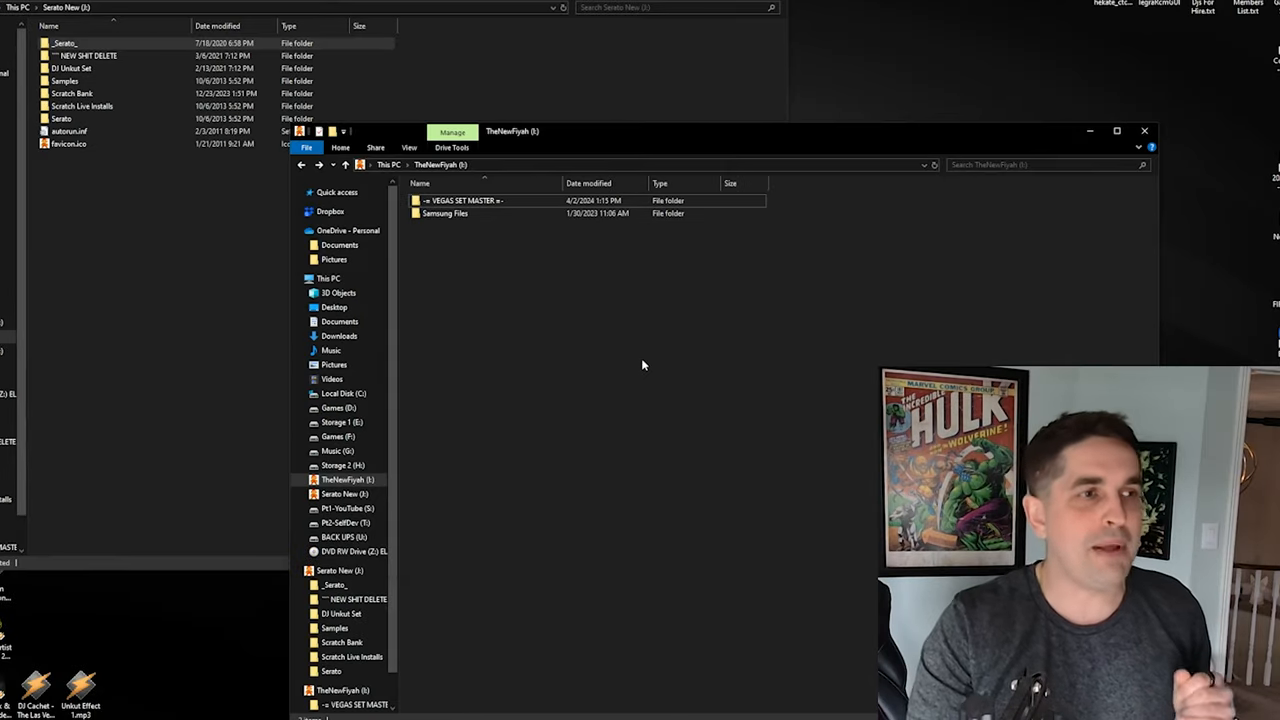
{"action": "mouse_move", "coordinate": [510, 290]}
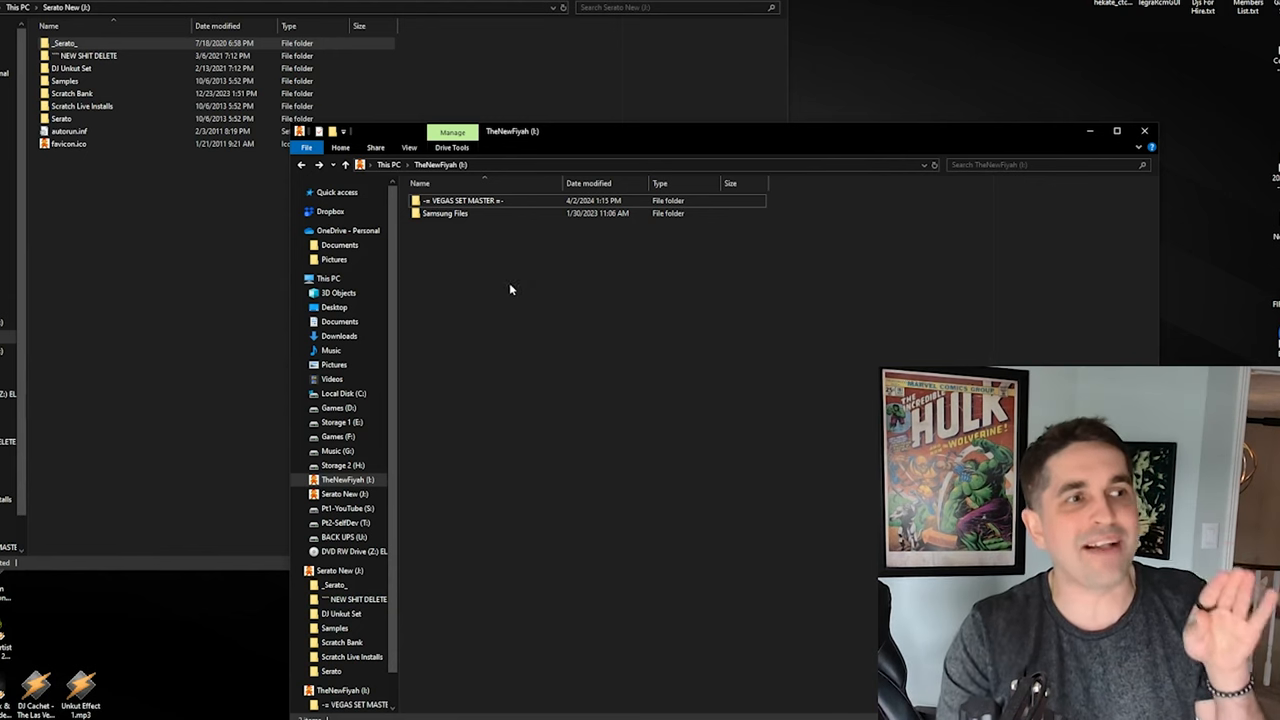
{"action": "mouse_move", "coordinate": [625, 457]}
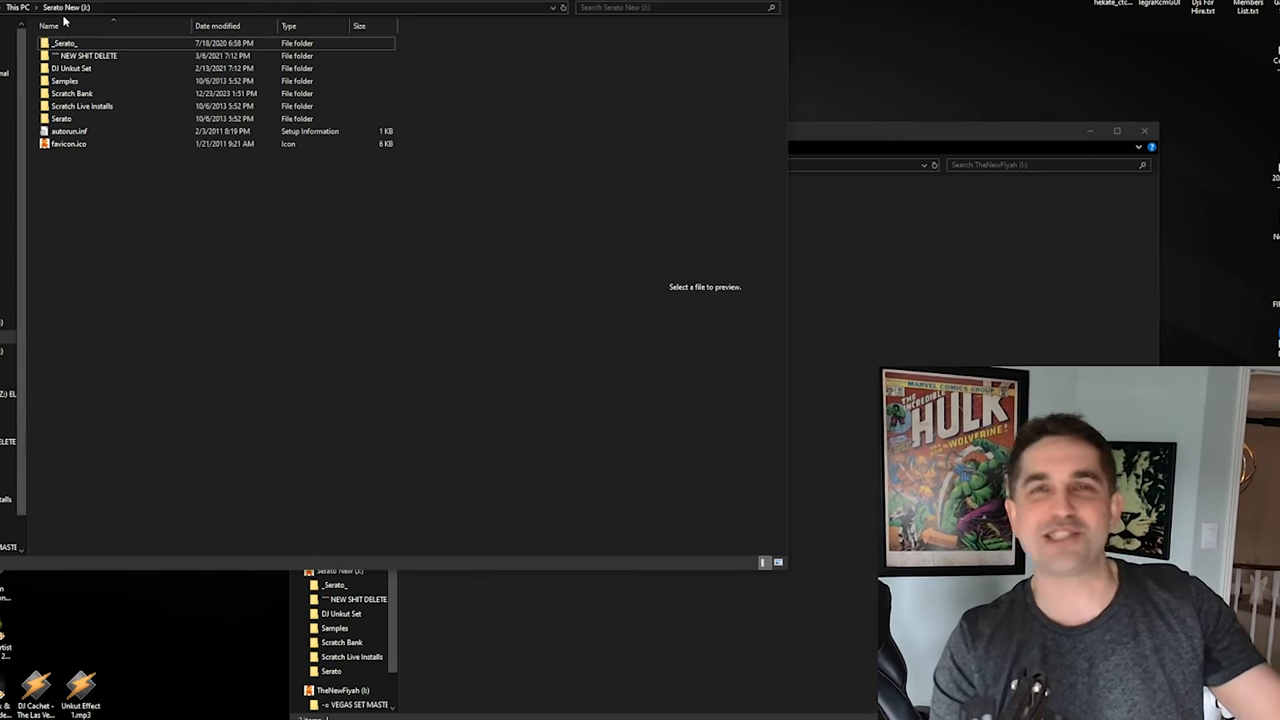
Bring the Serato New drive window forward.
{"action": "left_click", "coordinate": [90, 55]}
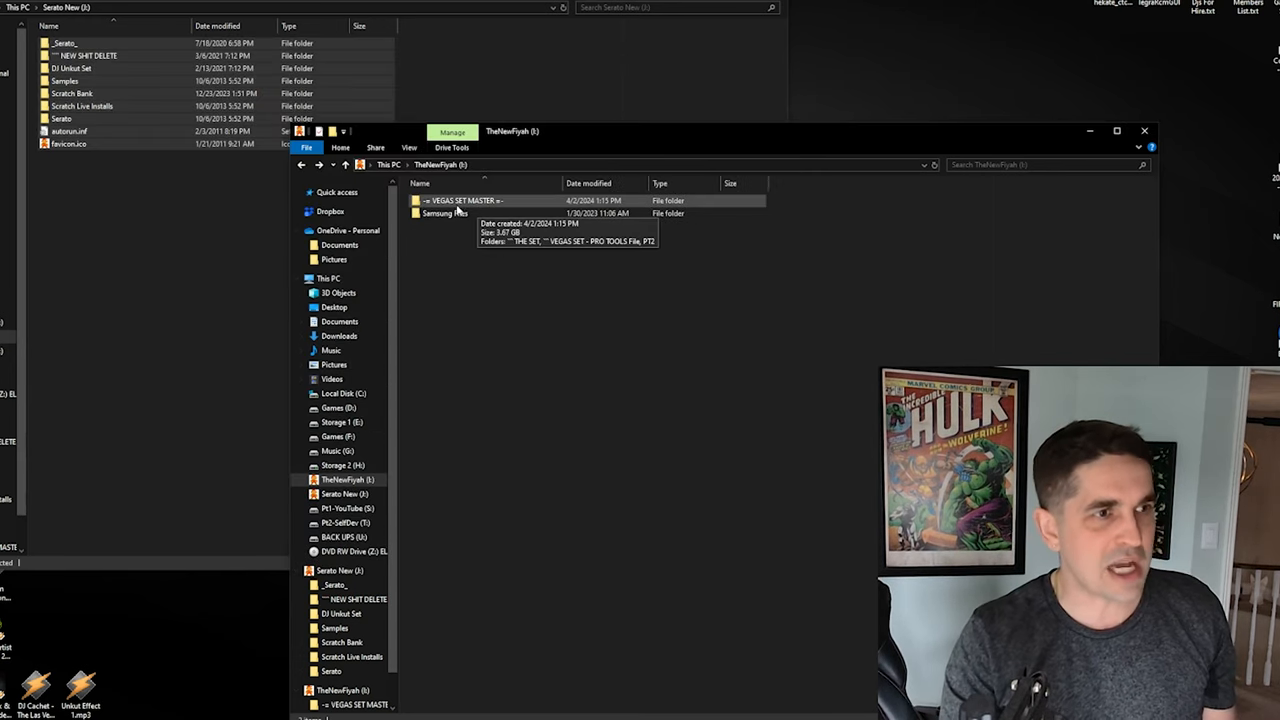
{"action": "mouse_move", "coordinate": [137, 208]}
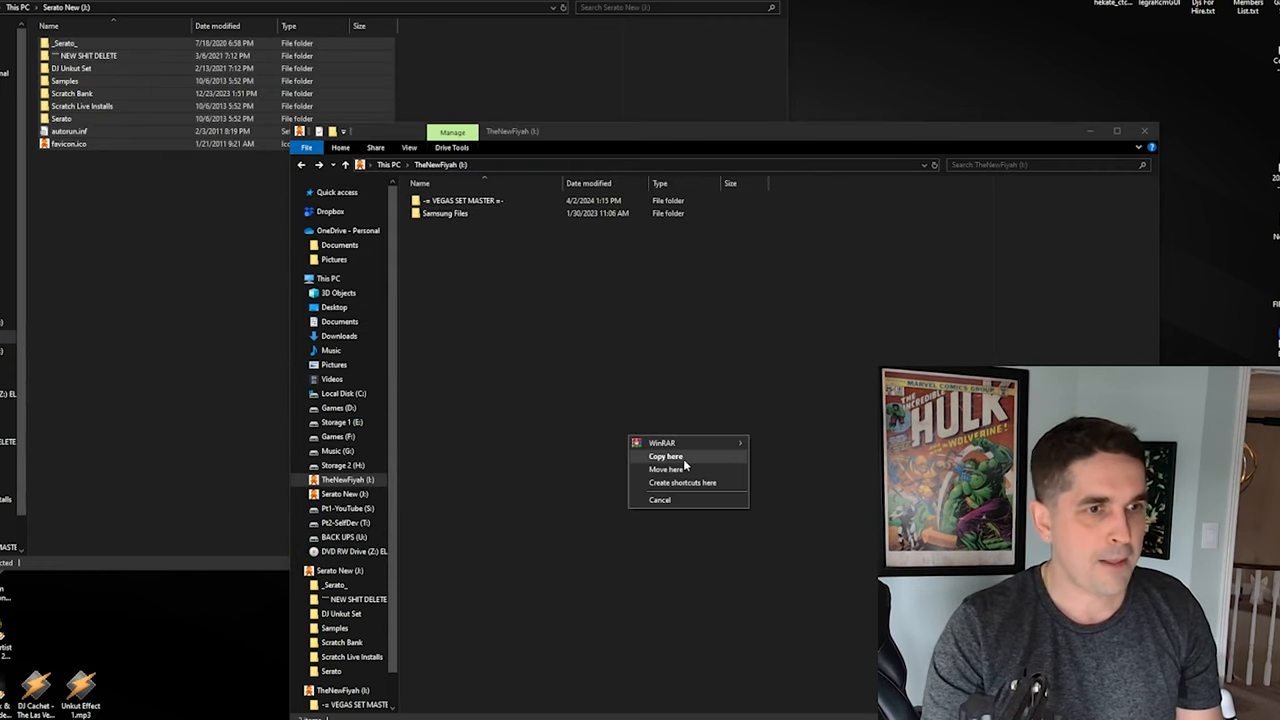
Choose Copy here to copy Serato New's contents onto TheNewFiyah.
{"action": "left_click", "coordinate": [665, 456]}
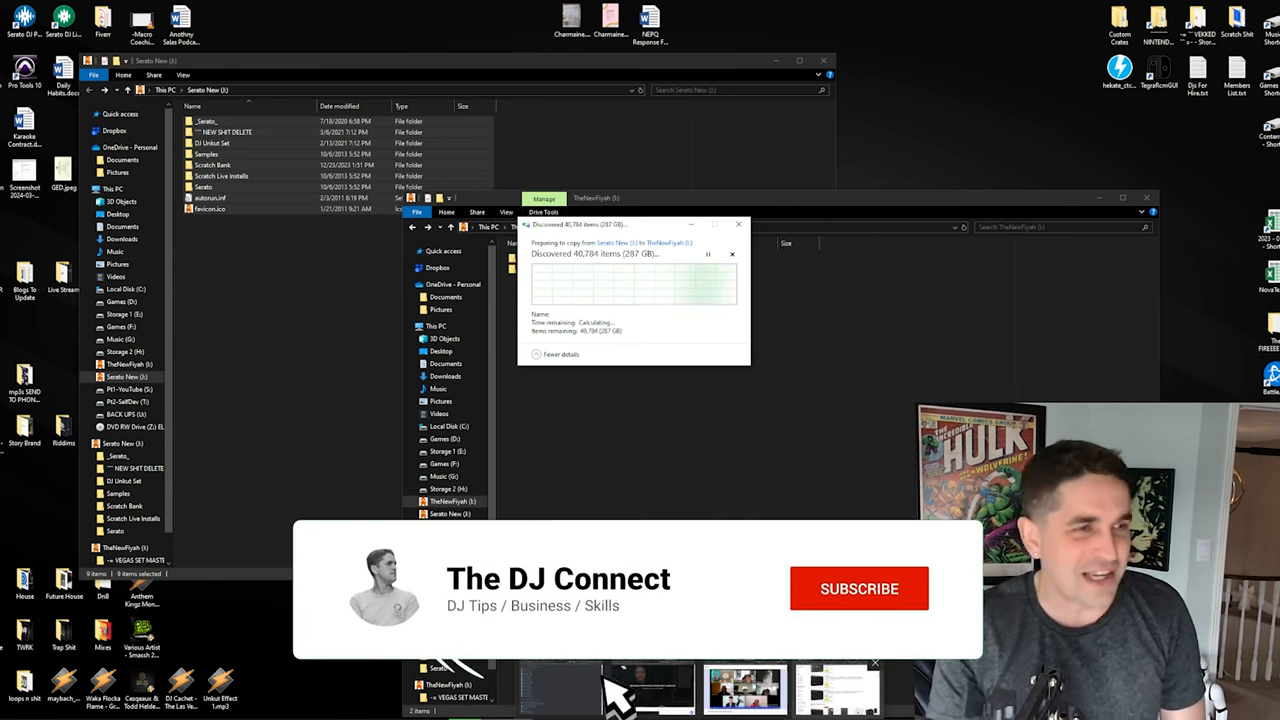
{"action": "left_click", "coordinate": [859, 588]}
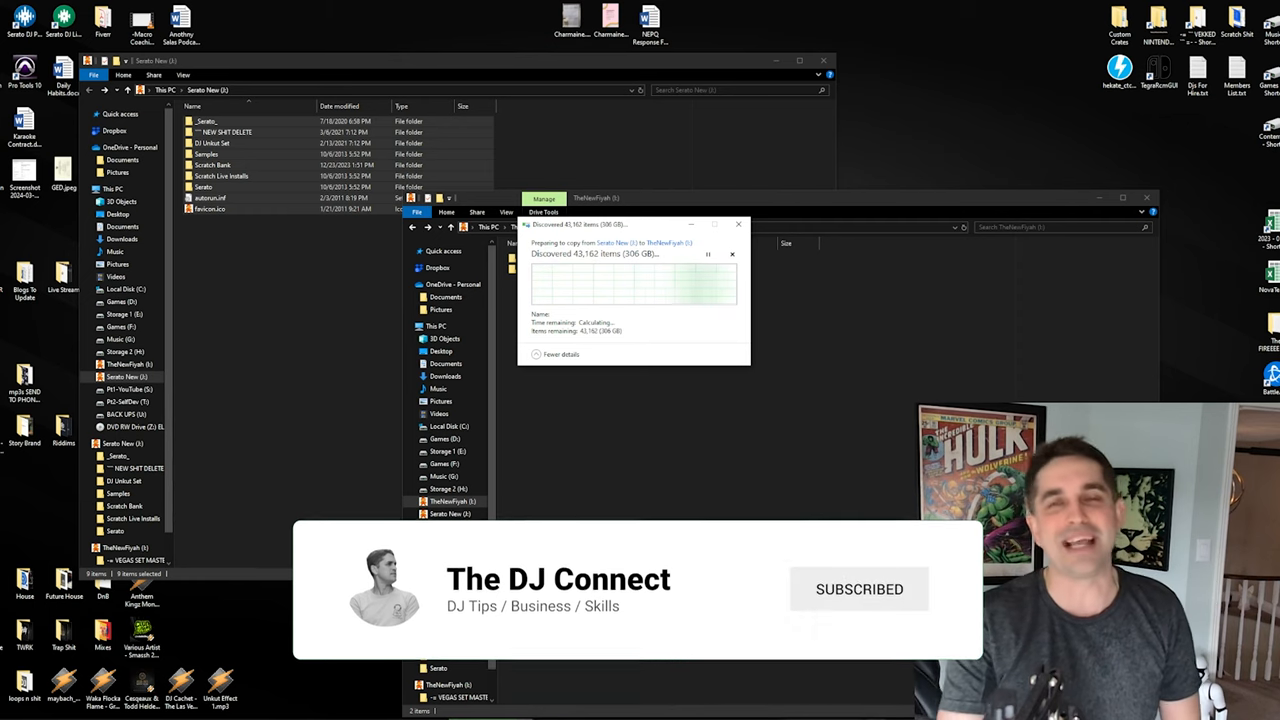